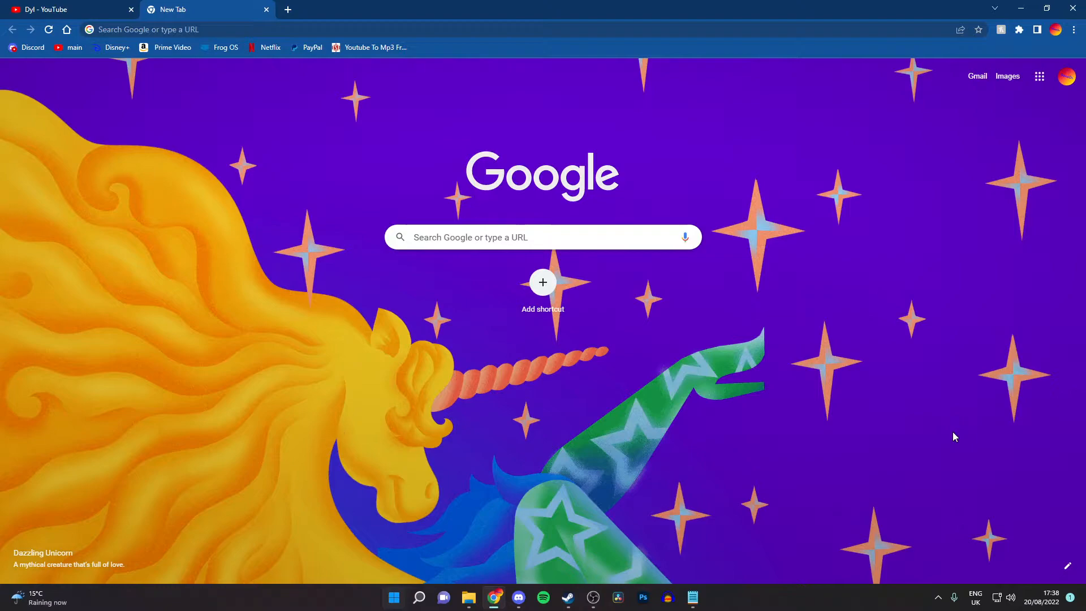
mouse_move(711, 568)
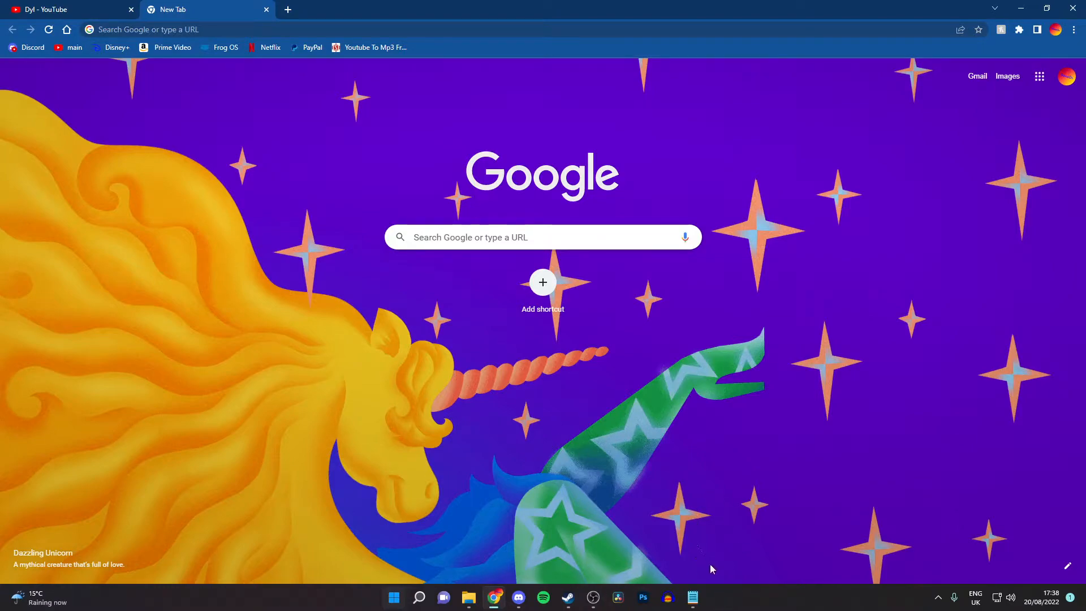
Open Links.txt in Notepad and select the OBS download URL
left_click(693, 598)
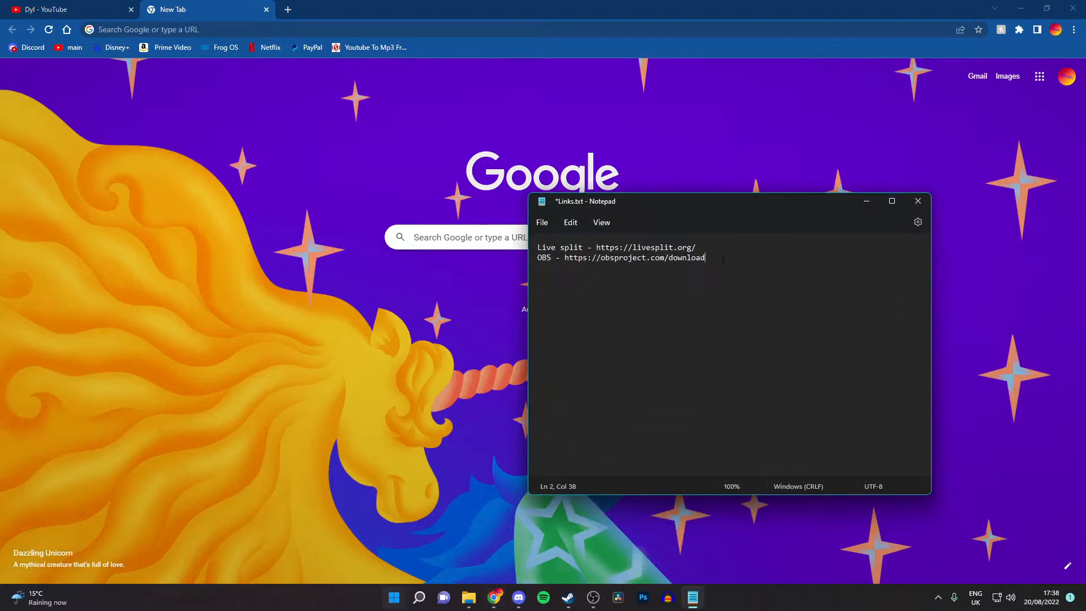
double_click(633, 257)
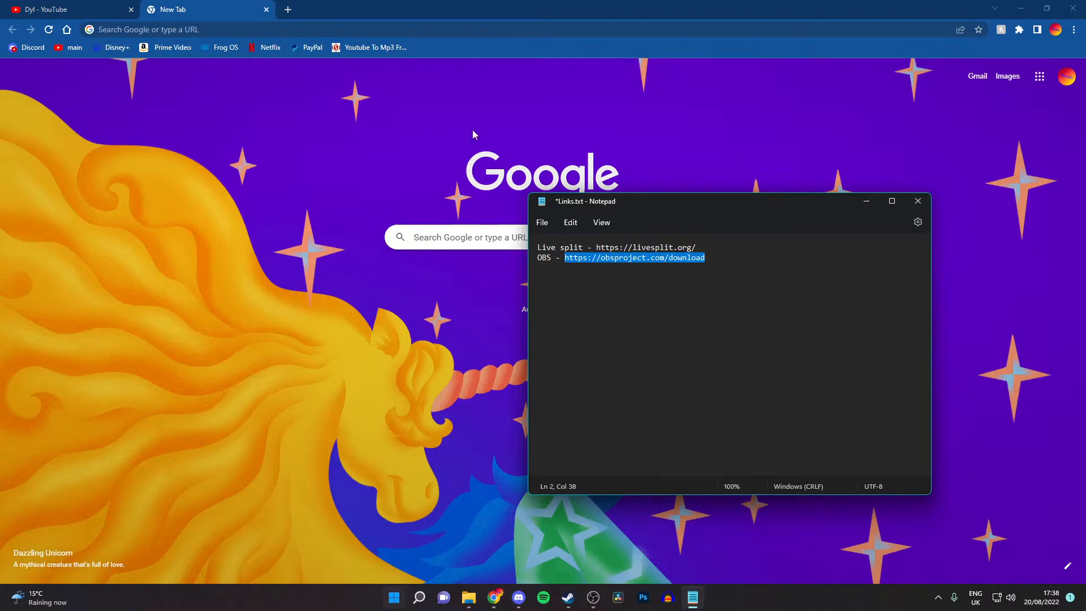
Load obsproject.com/download and view the Windows installer options for OBS 27.2.4
left_click(634, 256)
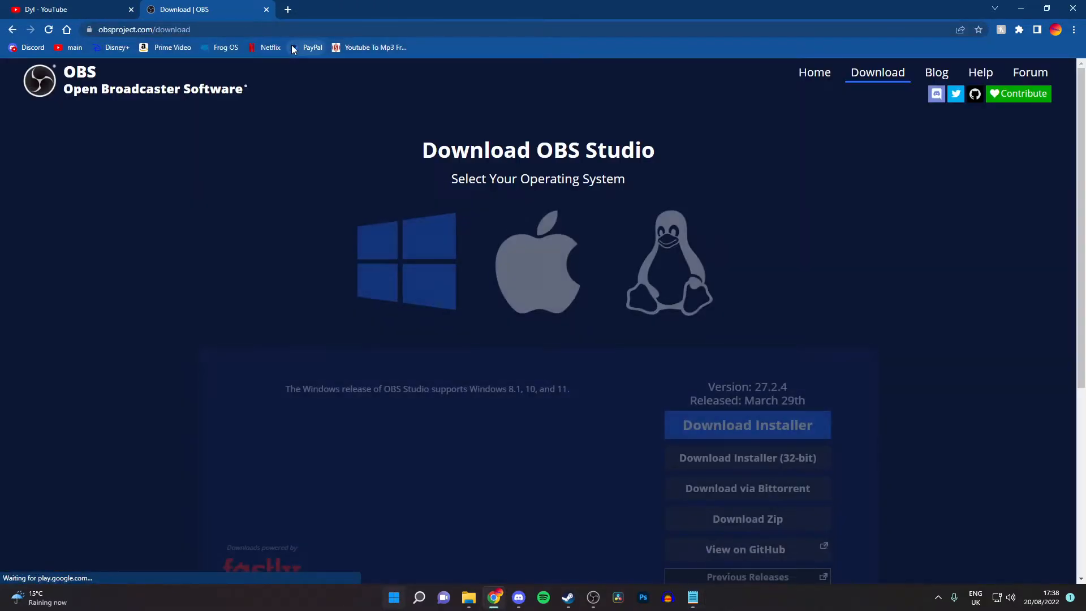
scroll("down", 3)
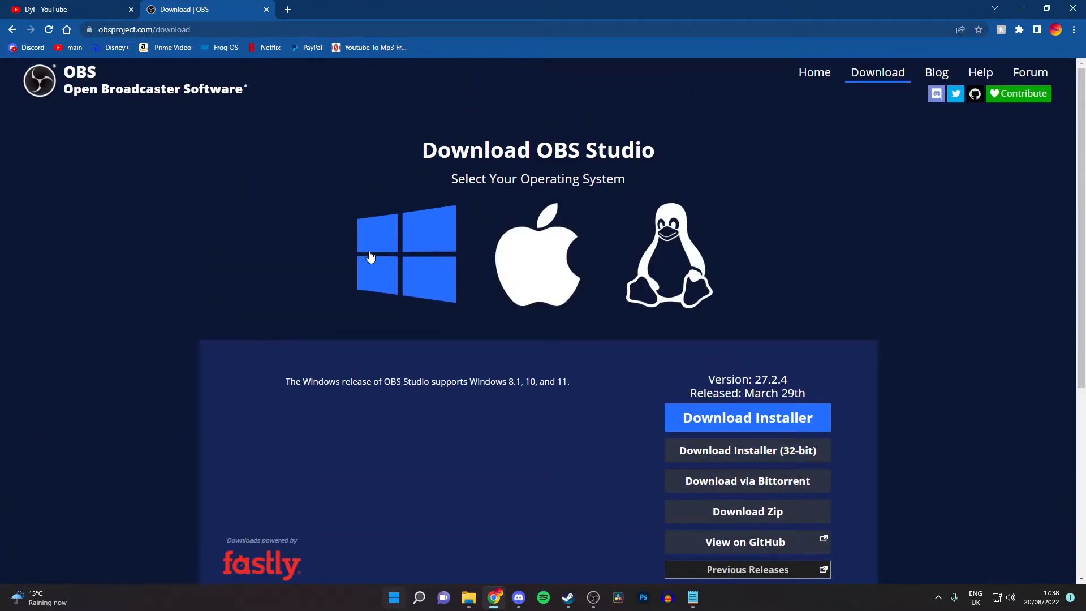
mouse_move(624, 280)
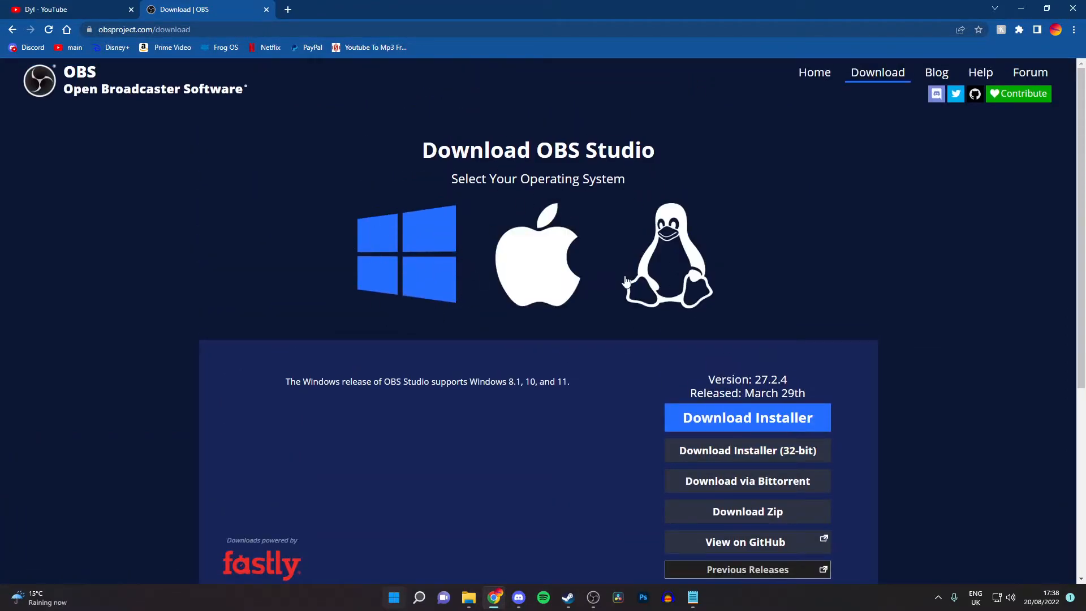
left_click(667, 257)
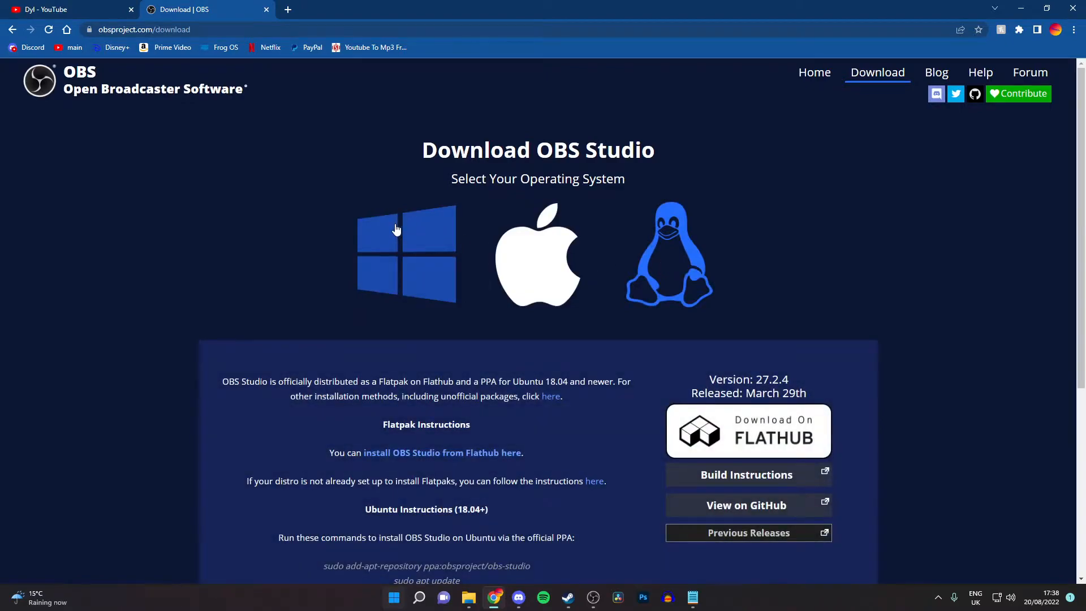
left_click(406, 254)
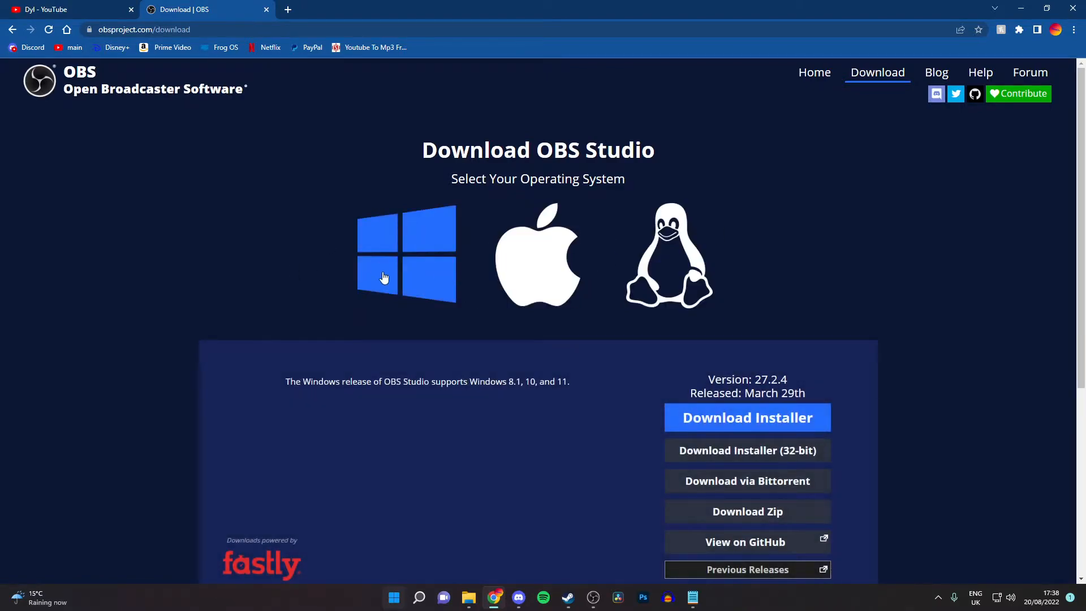
scroll("down", 3)
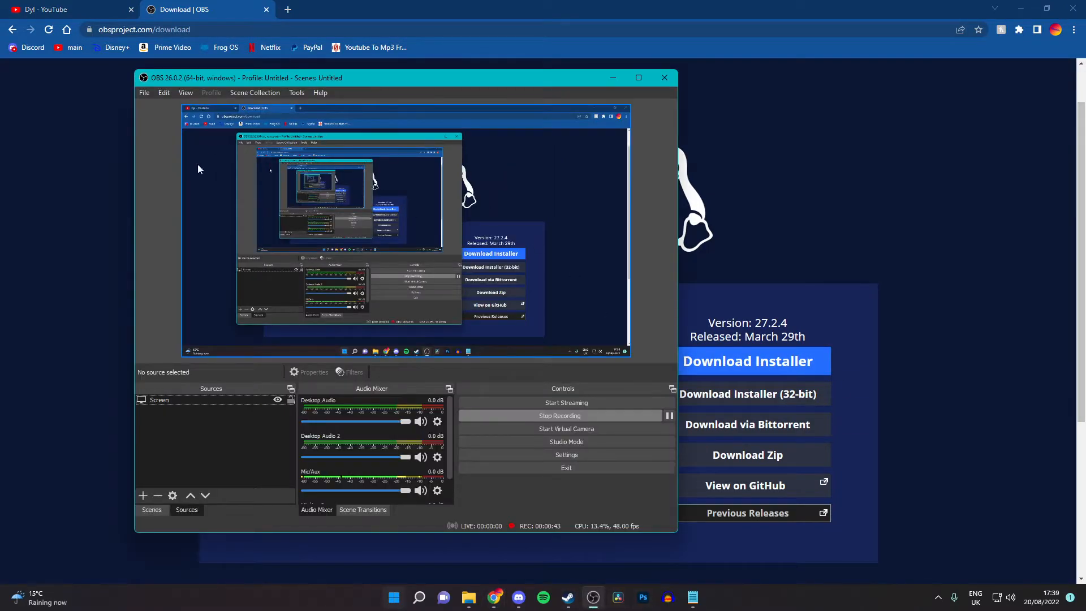
Add a Game Capture source next to Screen, capturing any fullscreen application
left_click(158, 400)
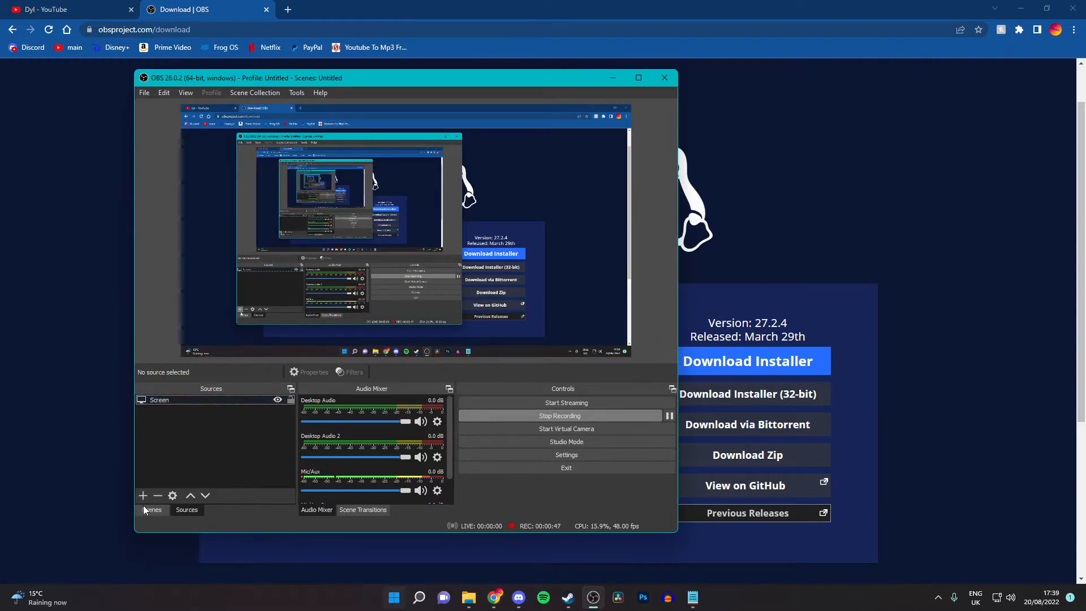
left_click(142, 496)
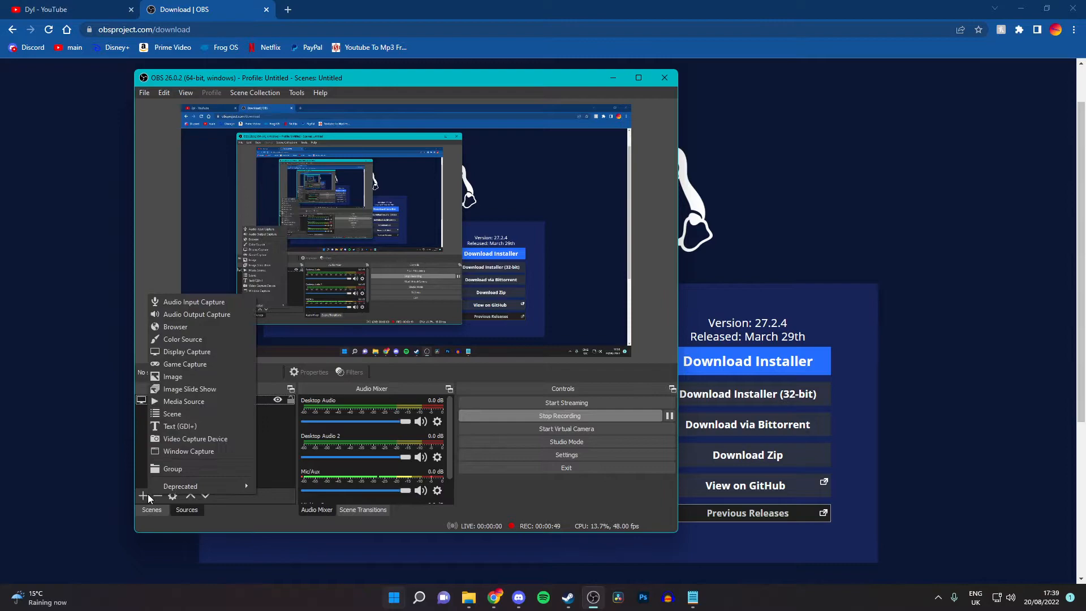
mouse_move(185, 363)
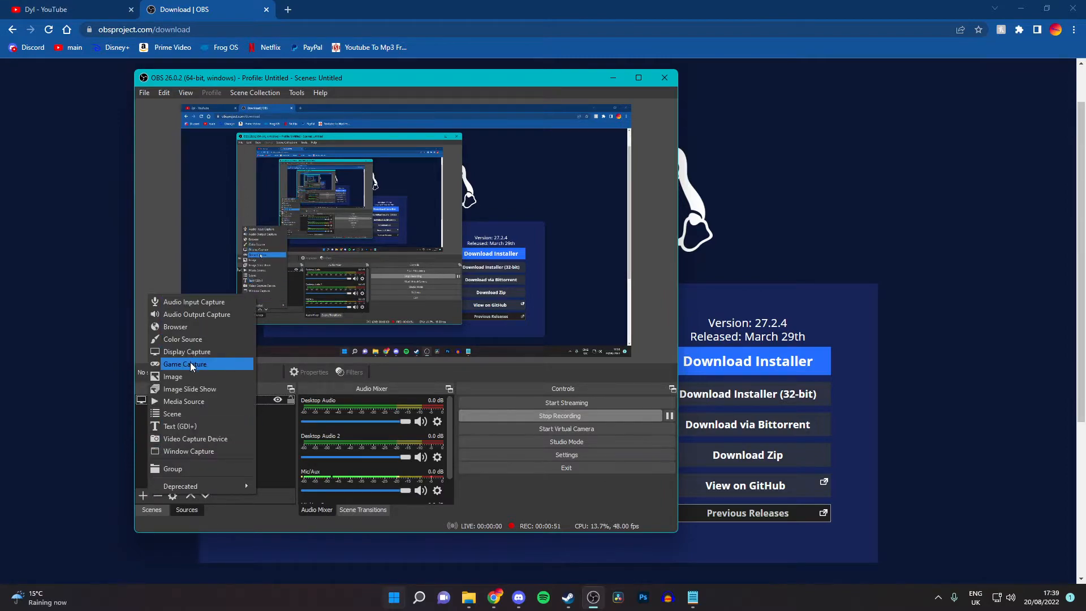
left_click(184, 363)
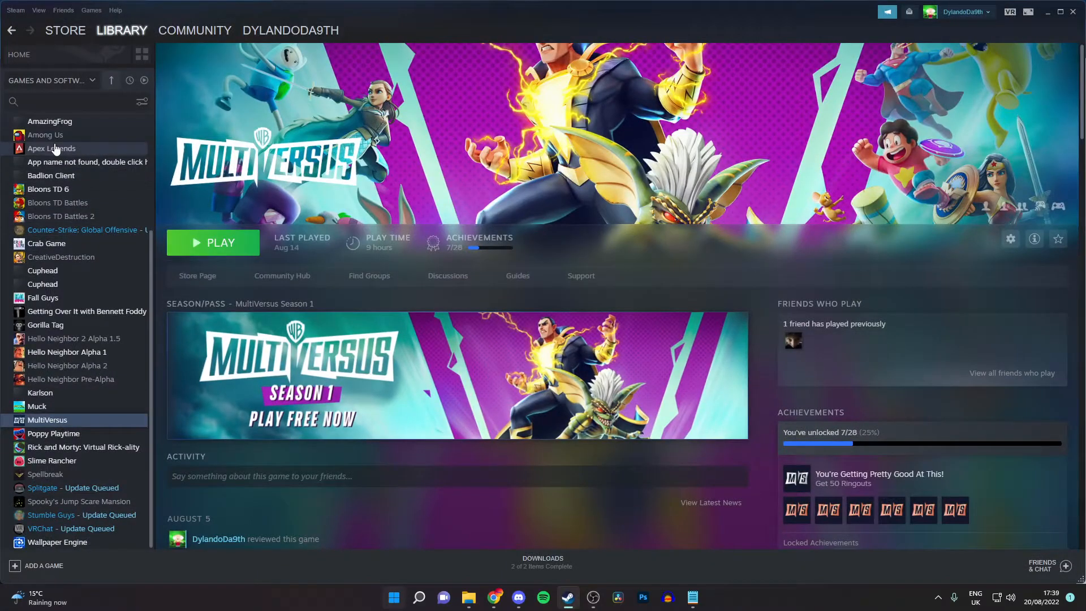
left_click(46, 134)
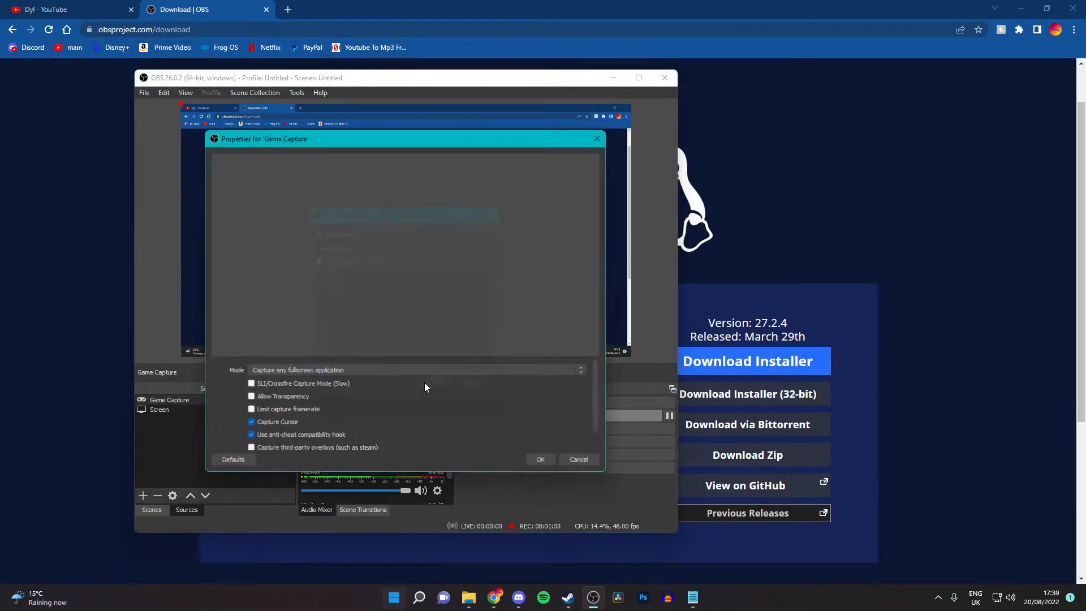
Try the 'Capture specific window' mode for Game Capture, then cancel the properties
left_click(416, 369)
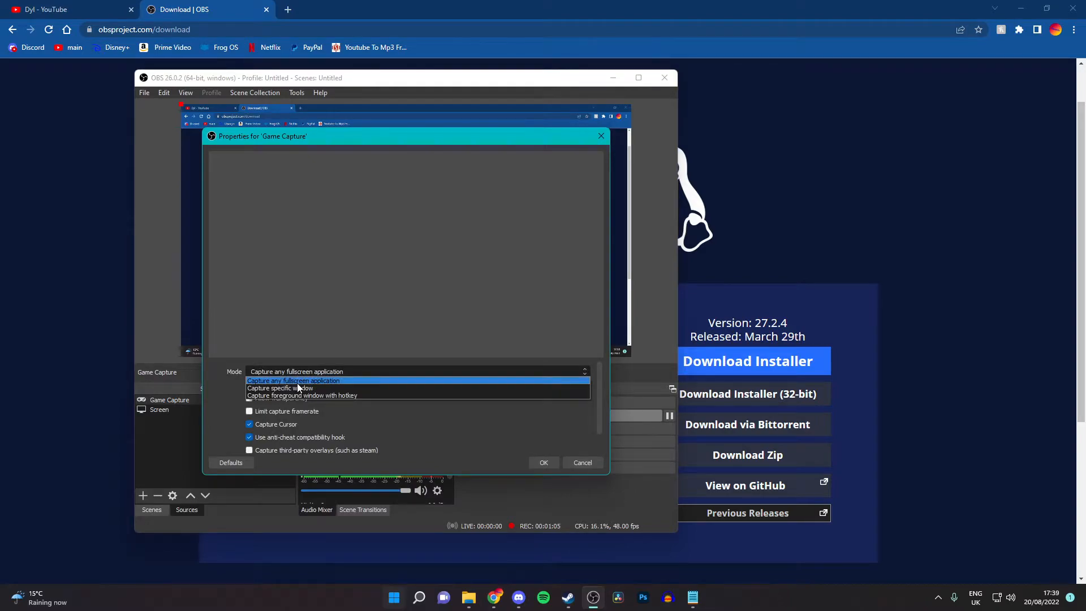
left_click(296, 388)
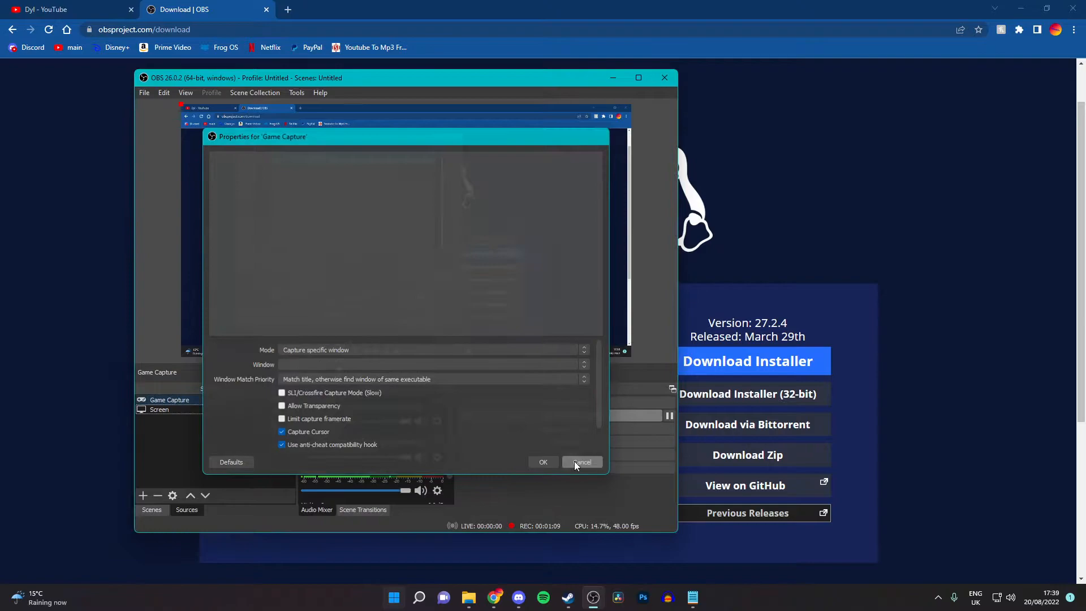
left_click(583, 462)
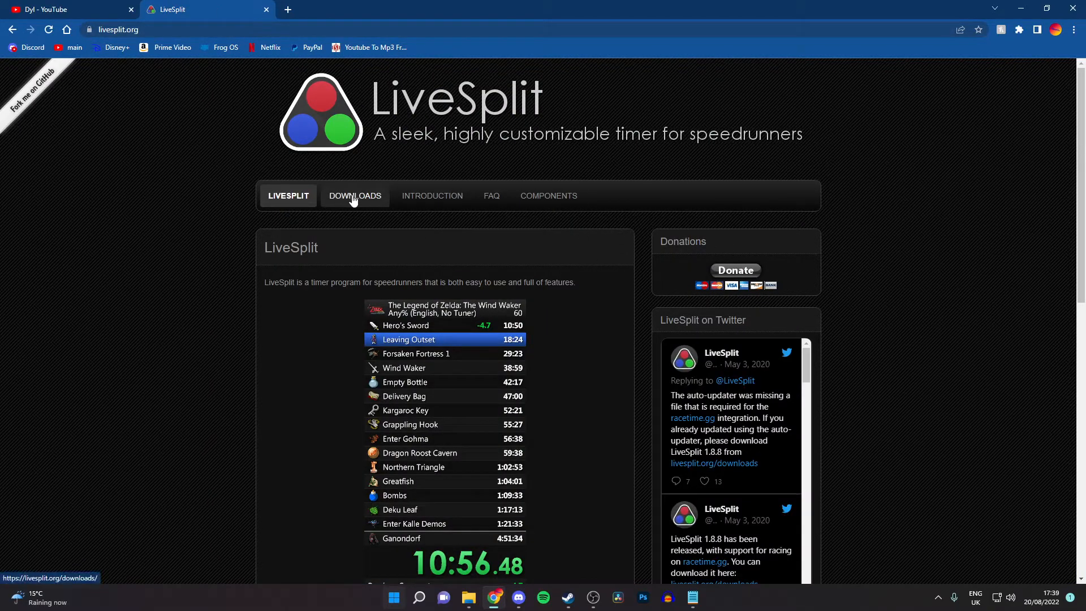
Go to livesplit.org Downloads and download the LiveSplit 1.8.21 release
left_click(354, 195)
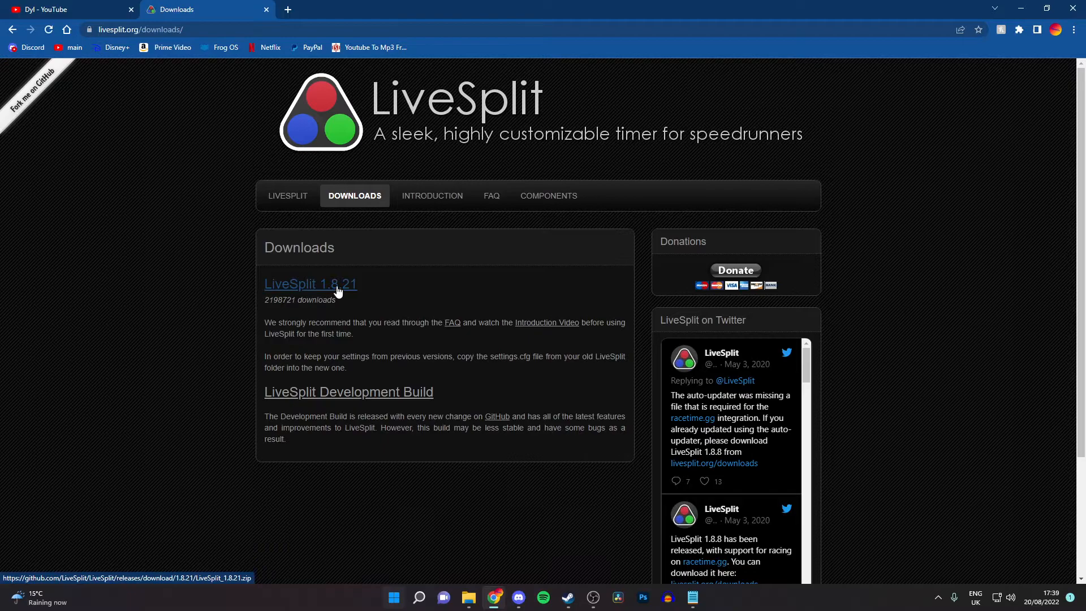
left_click(311, 284)
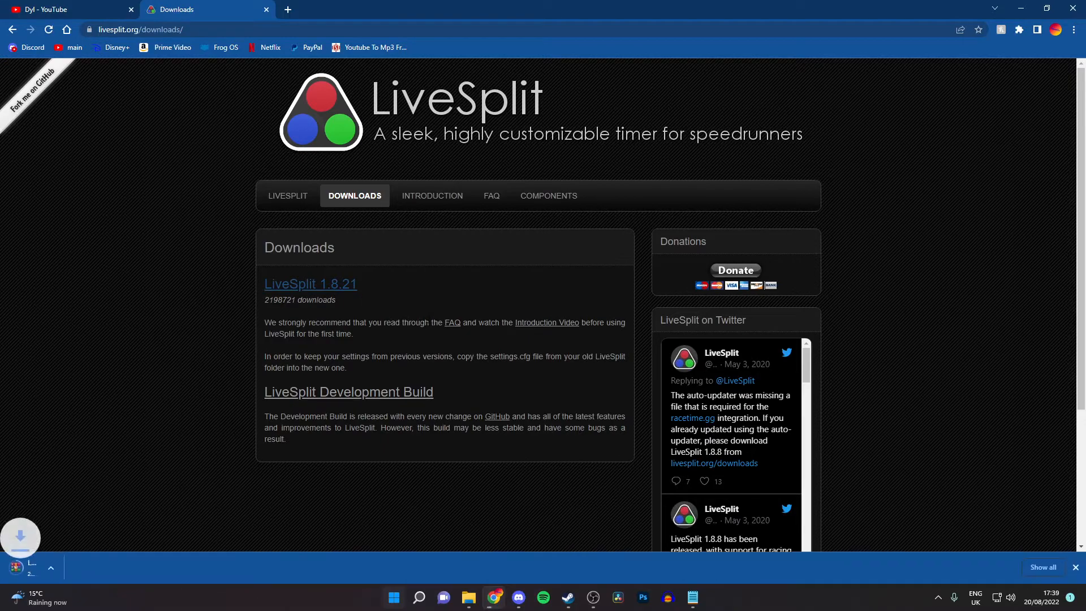
Run LiveSplit.exe from the finished download so the 0.00 timer appears
left_click(311, 284)
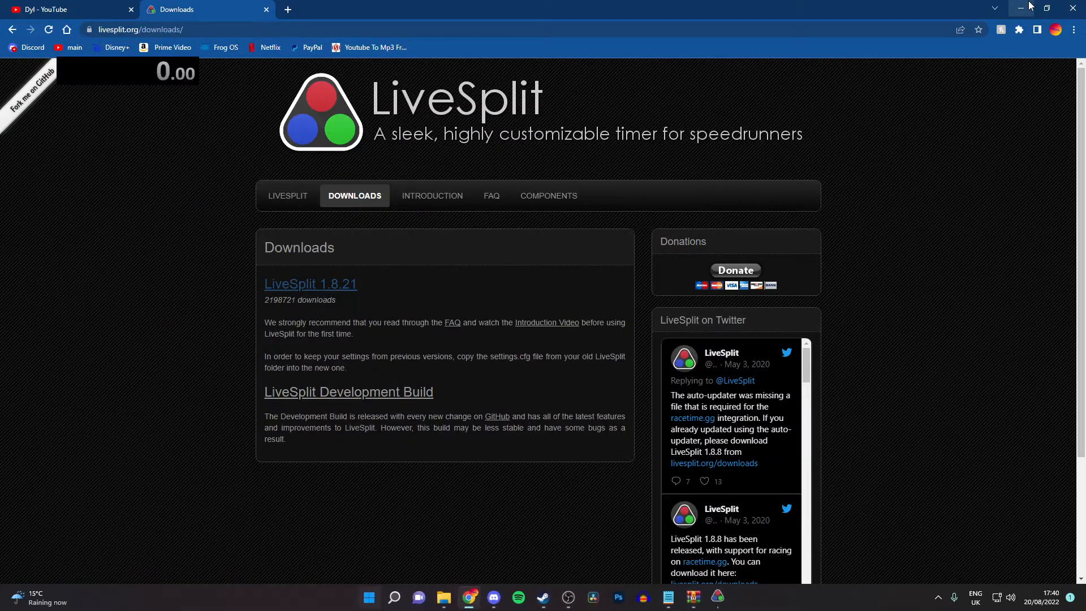
left_click_drag(128, 72, 495, 238)
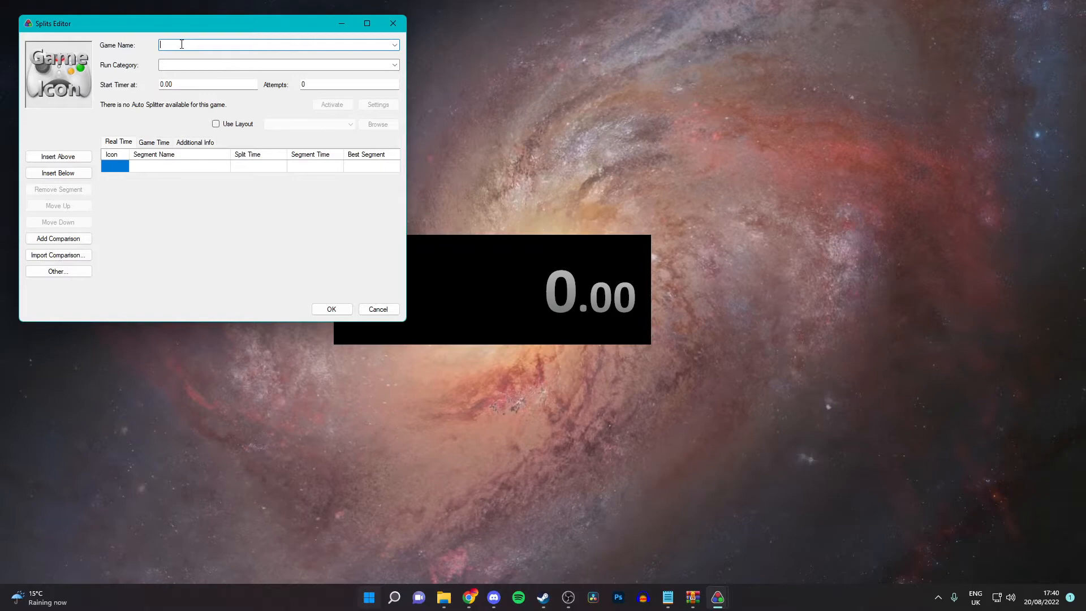
Enter 'Cuphead' as the Game Name in the Splits Editor and confirm
type("Cuphead")
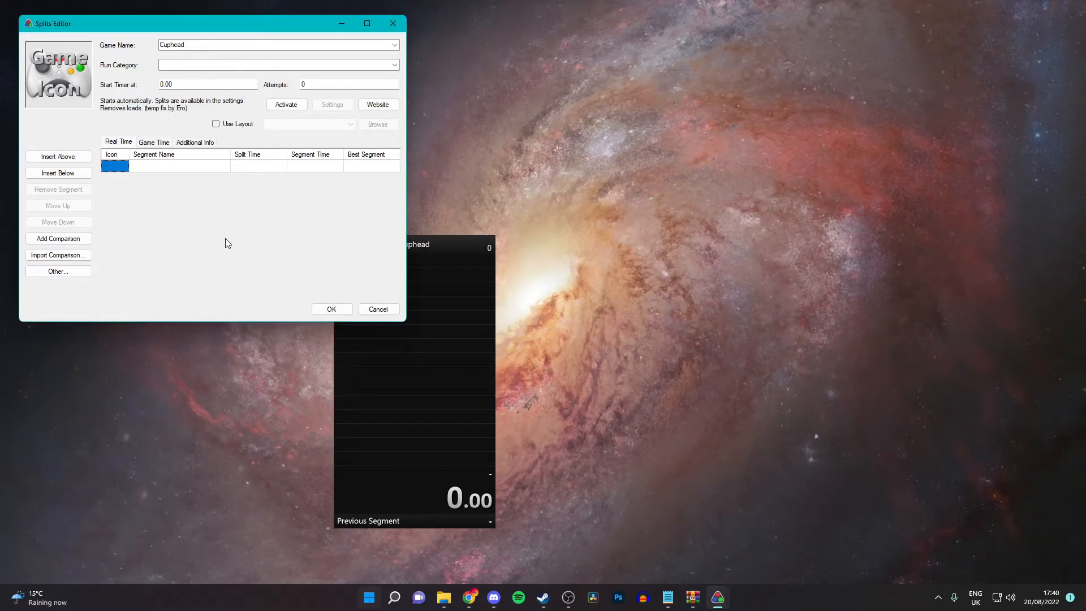
left_click(379, 308)
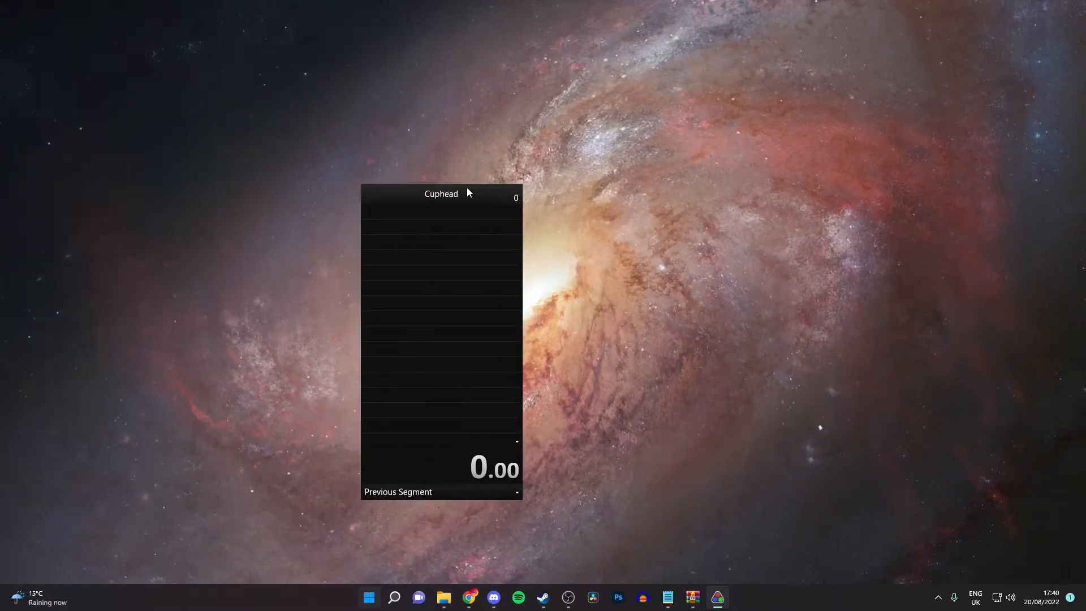
In LiveSplit Settings, enable Global Hotkeys with Start/Split on NumPad1 and Reset on NumPad3
right_click(441, 312)
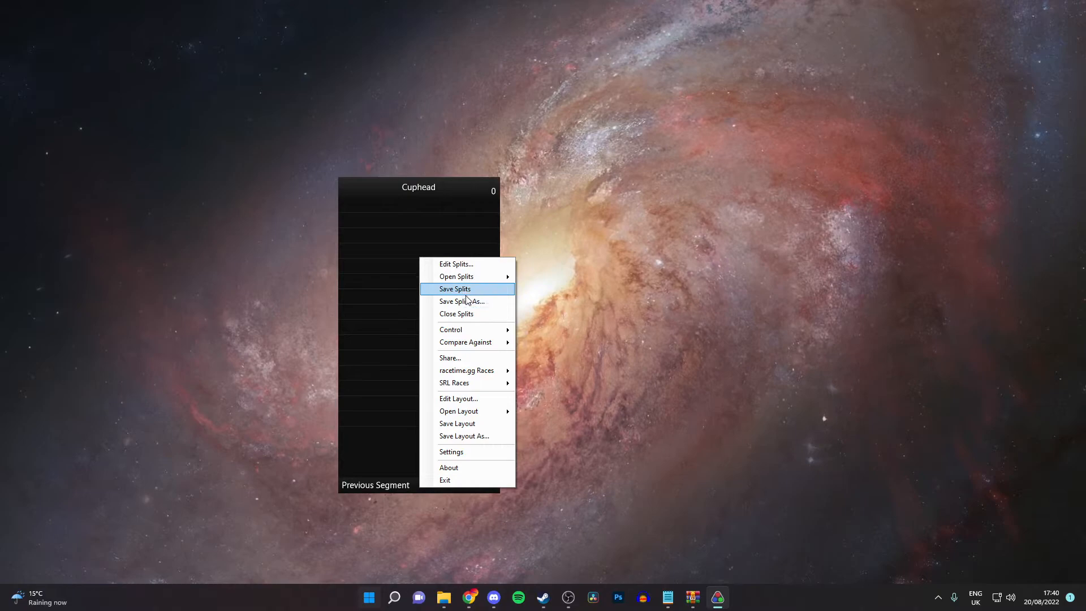
mouse_move(450, 329)
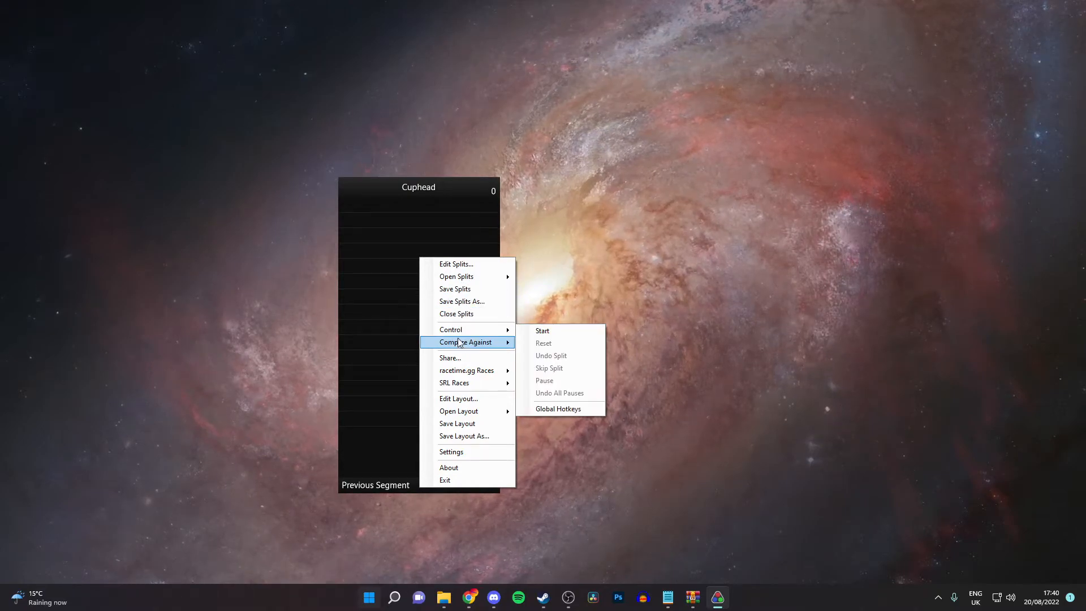
mouse_move(459, 411)
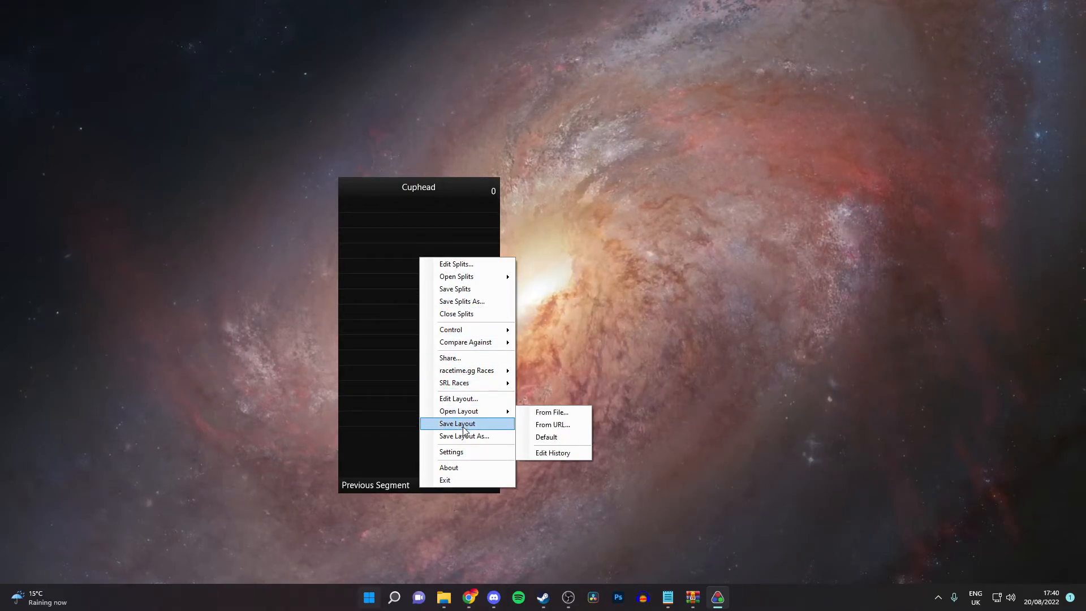
mouse_move(451, 452)
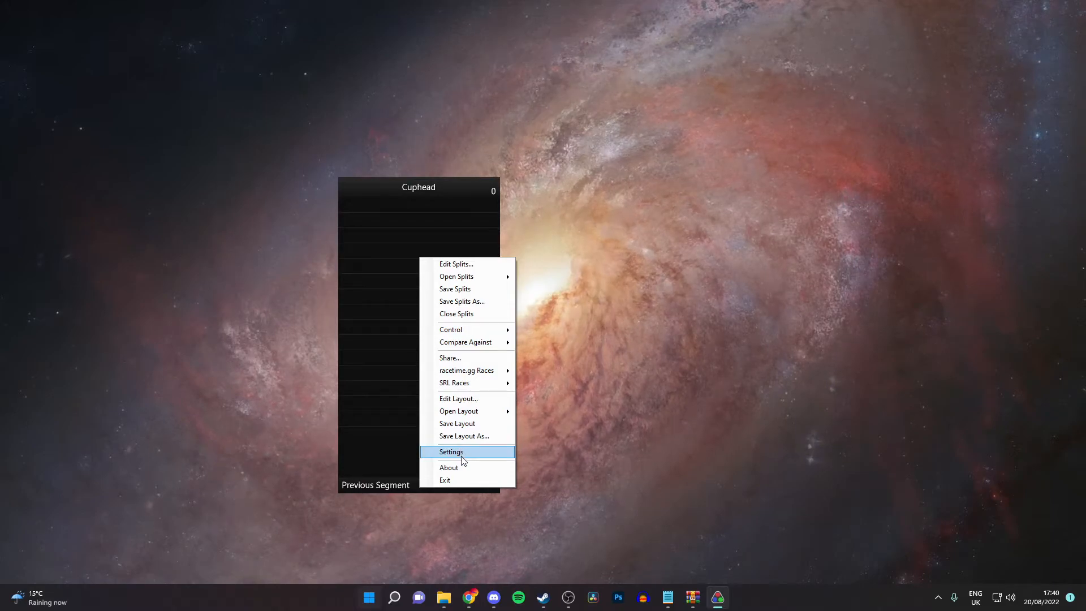
left_click(451, 452)
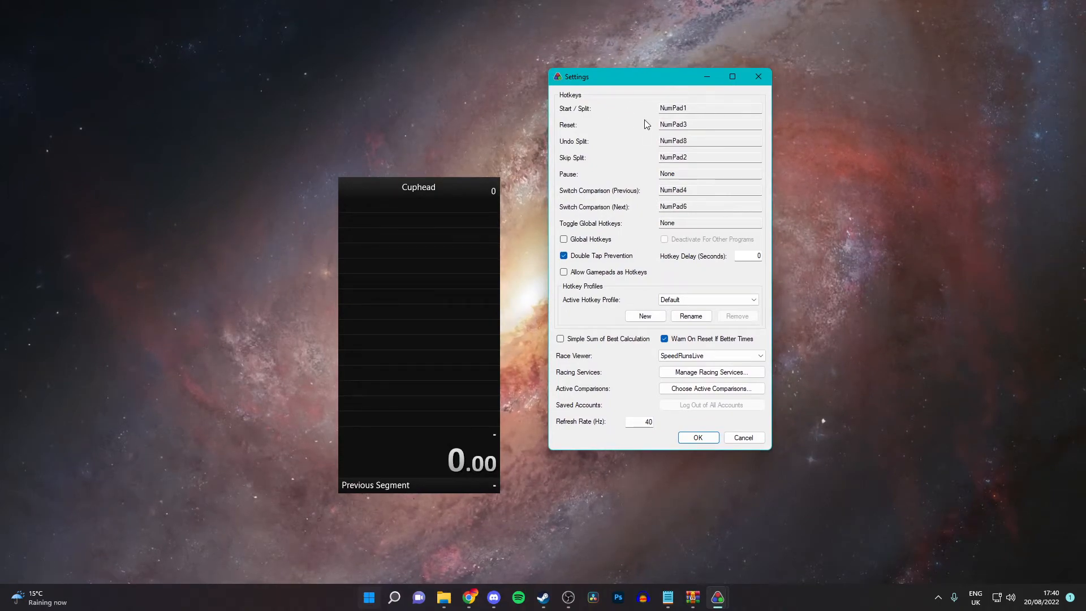
mouse_move(824, 189)
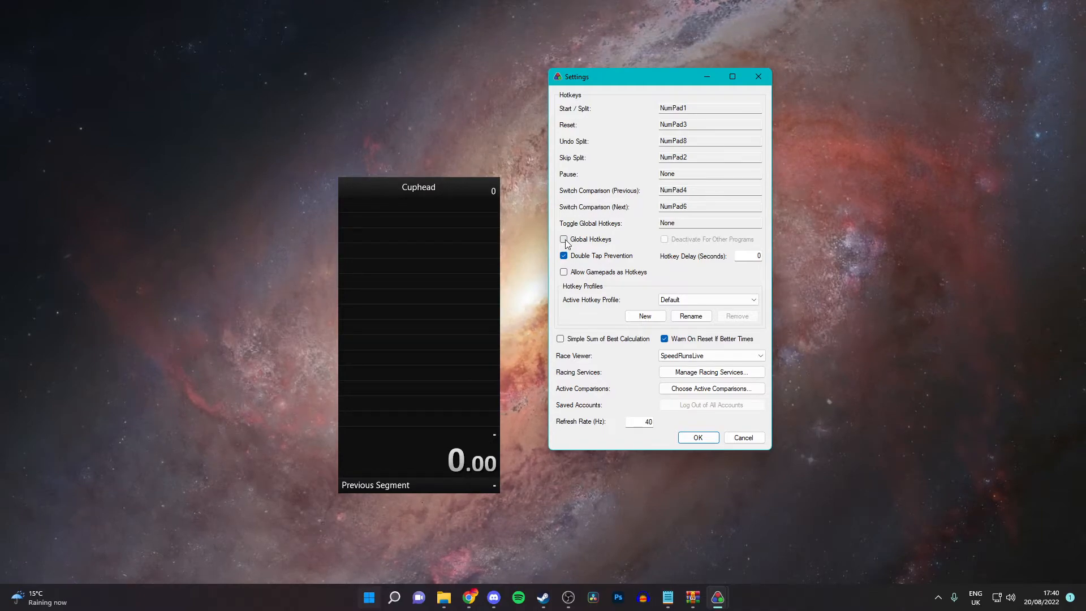
left_click(564, 239)
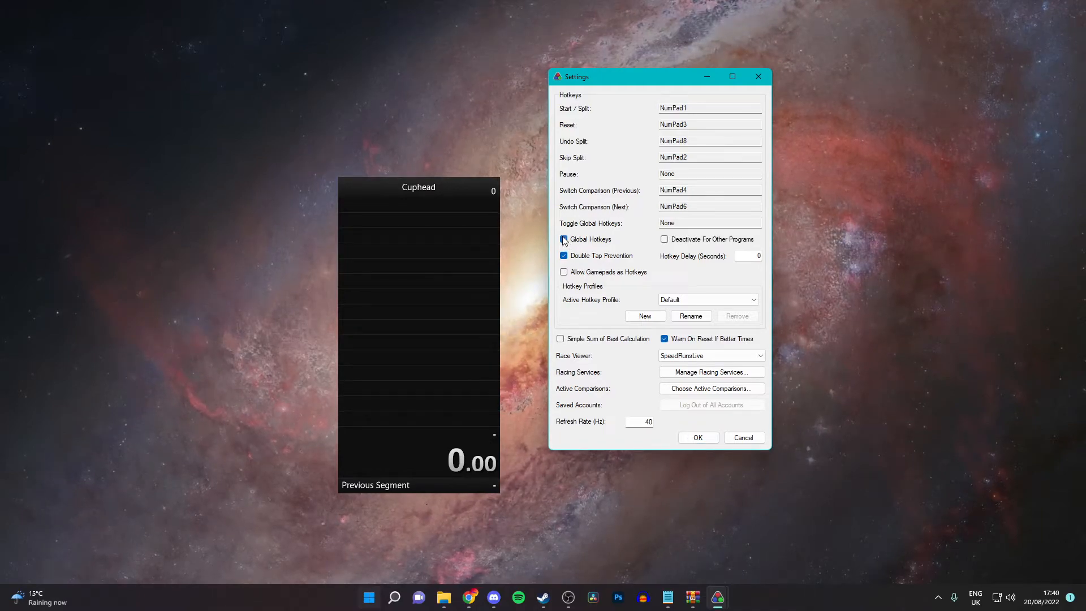
left_click(564, 239)
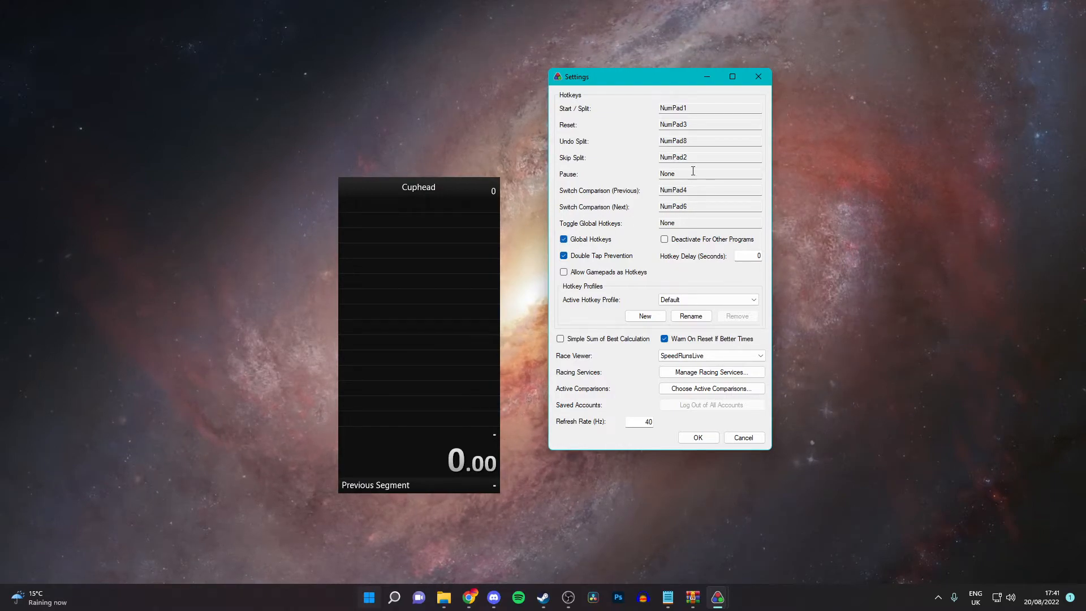
mouse_move(644, 389)
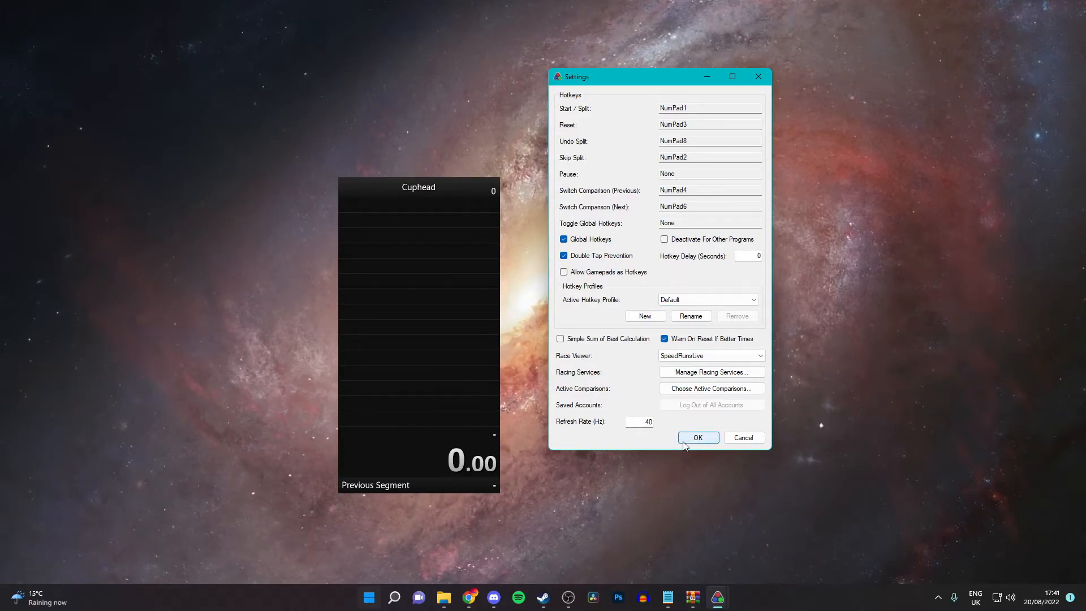
Confirm the new Start/Split hotkey, test the timer, and open Edit Layout
left_click(698, 437)
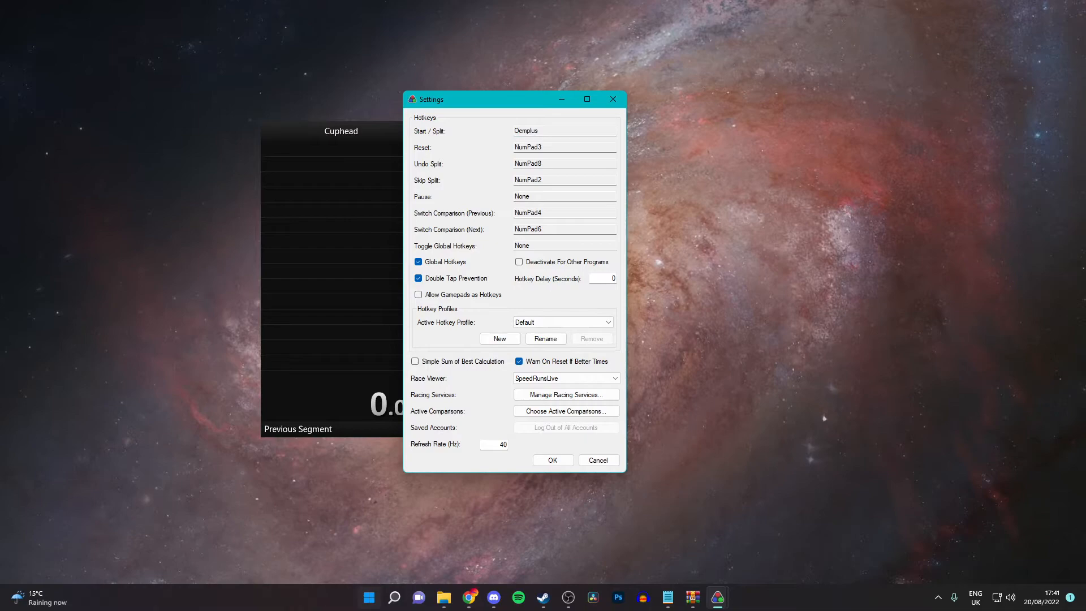
left_click(563, 147)
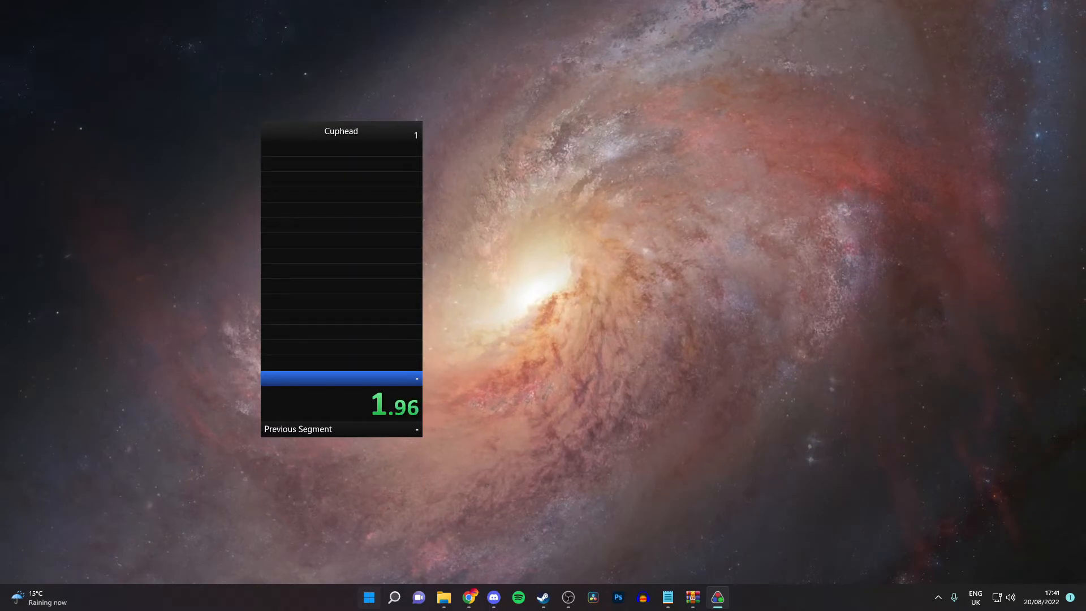
right_click(340, 278)
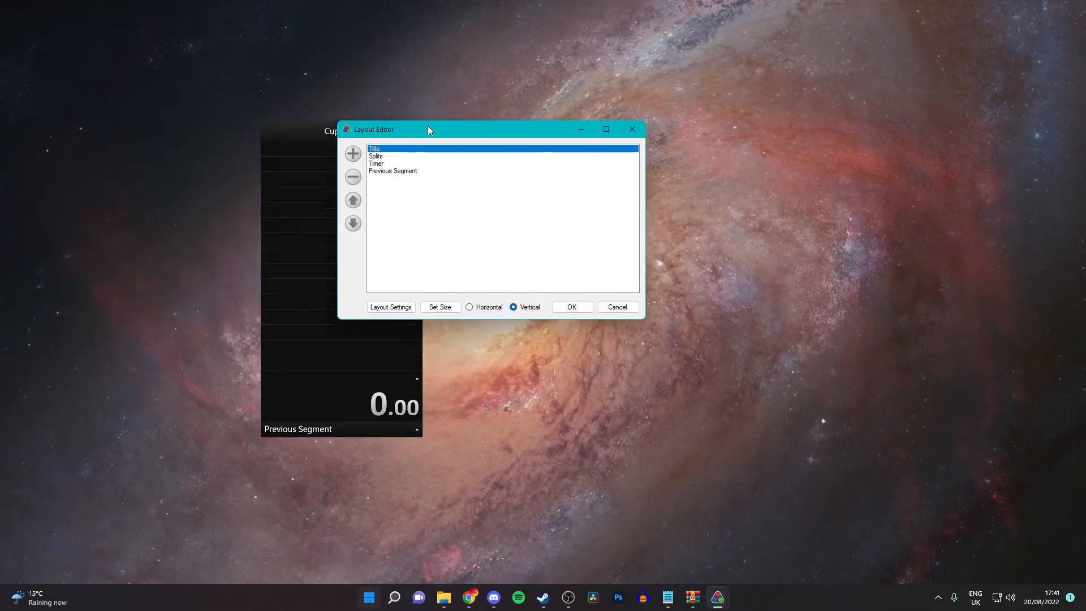
Set both Title background colours and the Layout Background Color to red
left_click(391, 307)
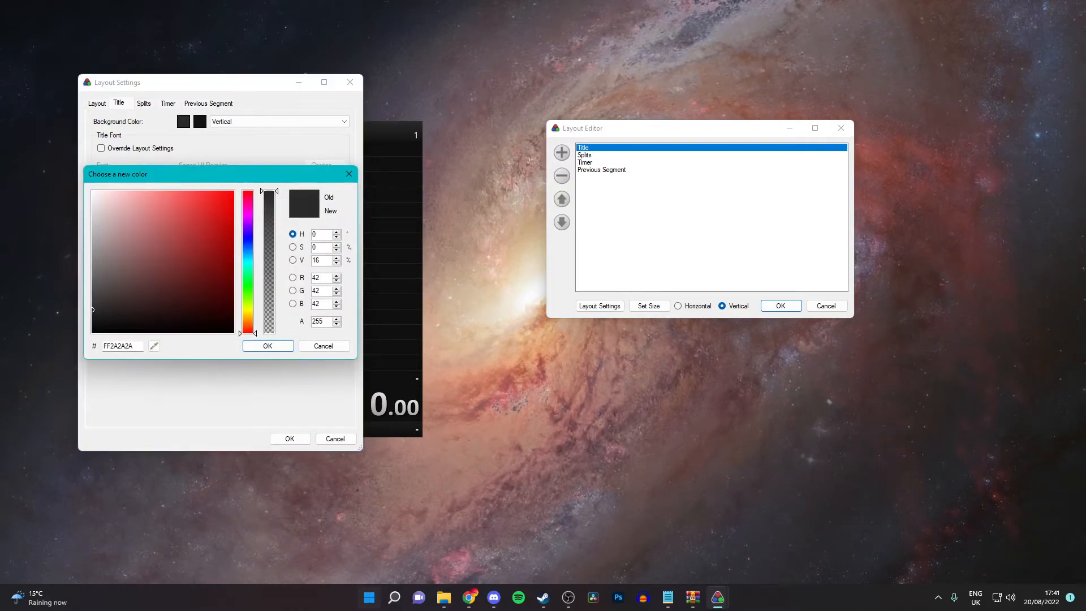
left_click(267, 346)
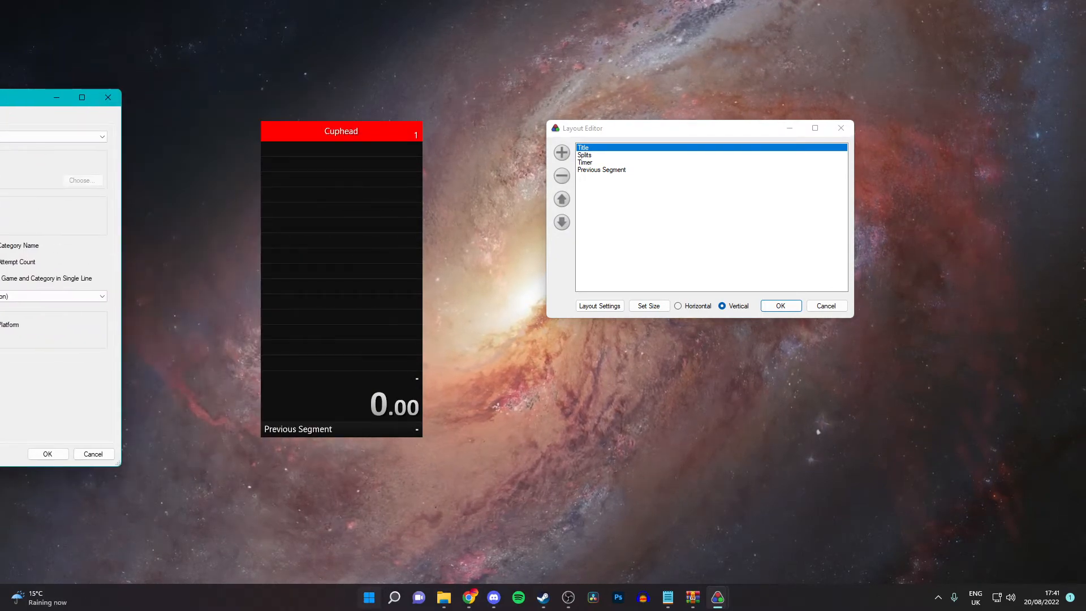
left_click(598, 305)
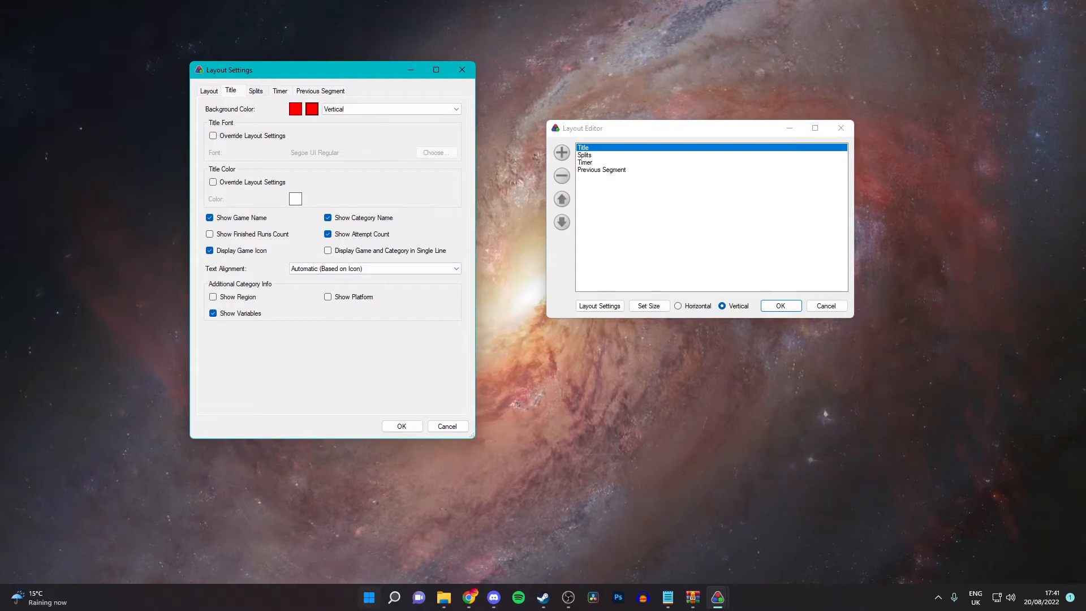
left_click(255, 91)
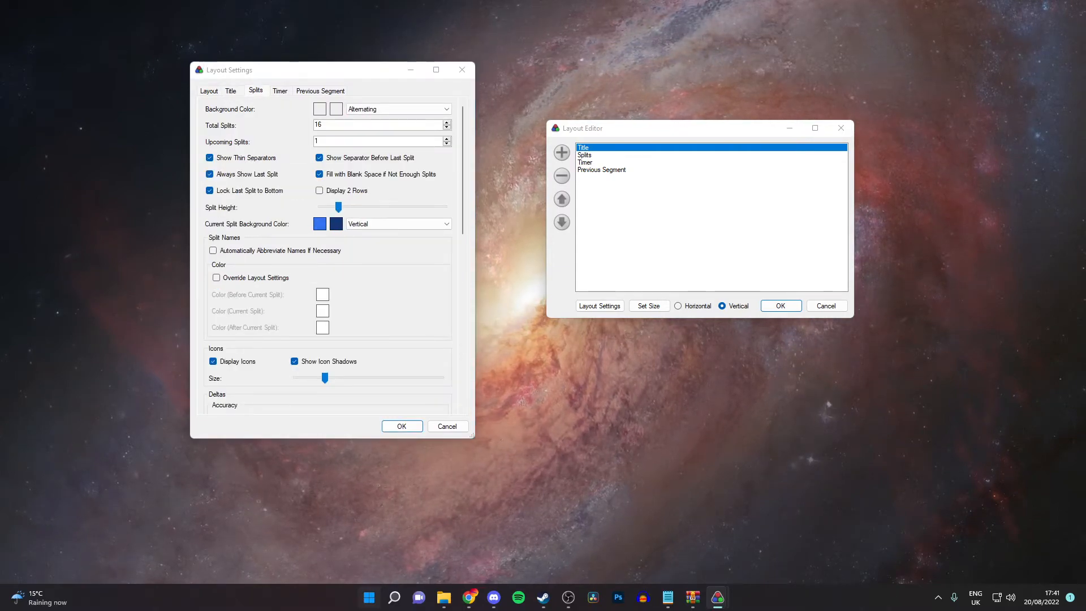
left_click(209, 90)
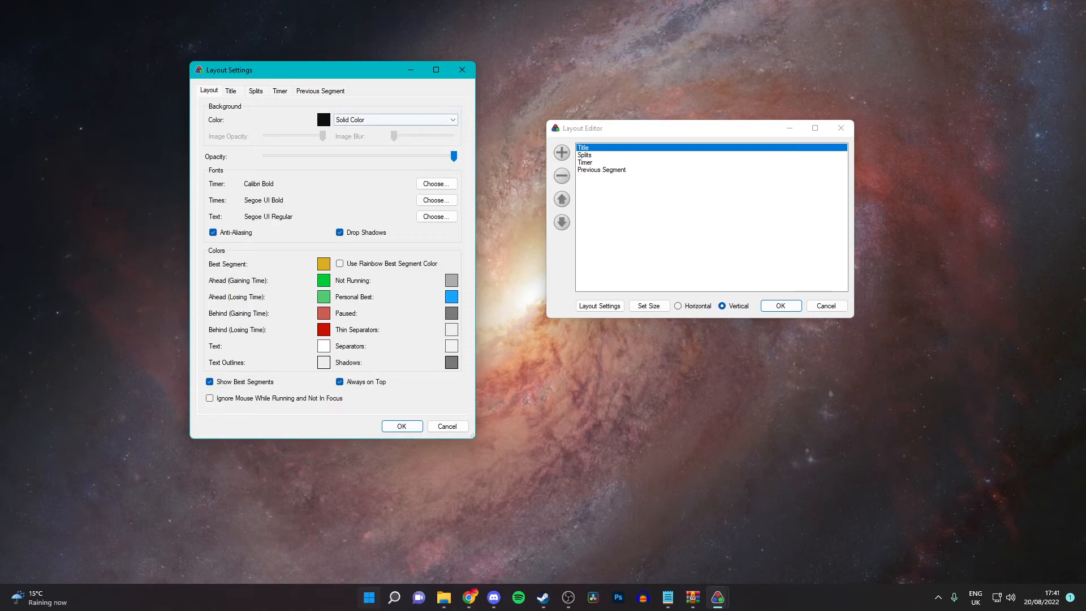
left_click(323, 119)
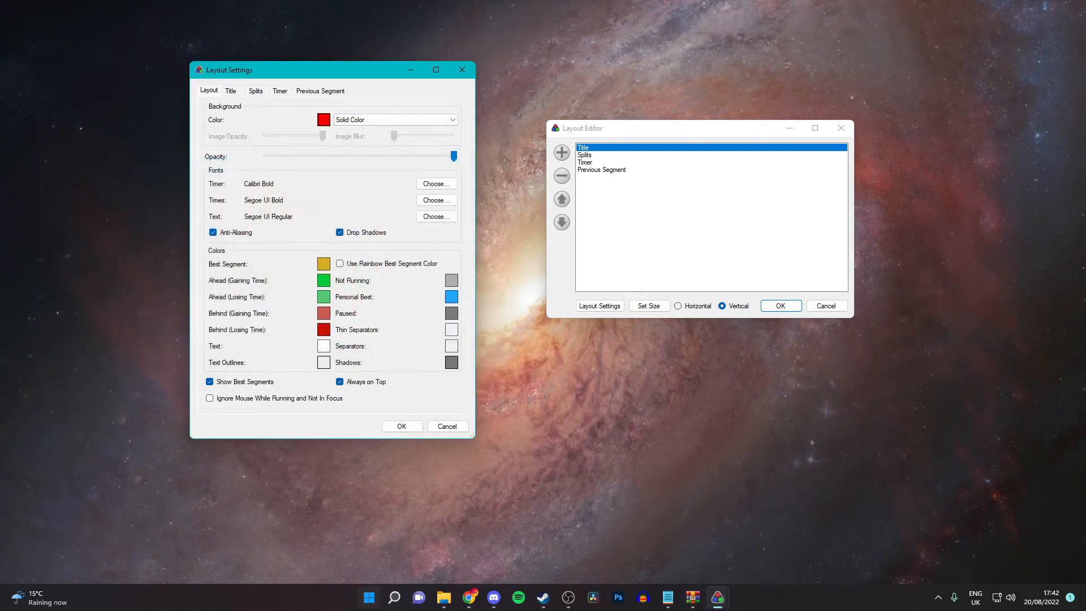
Apply the red background, keep the timer vertical, and confirm the Layout Editor changes
left_click(401, 426)
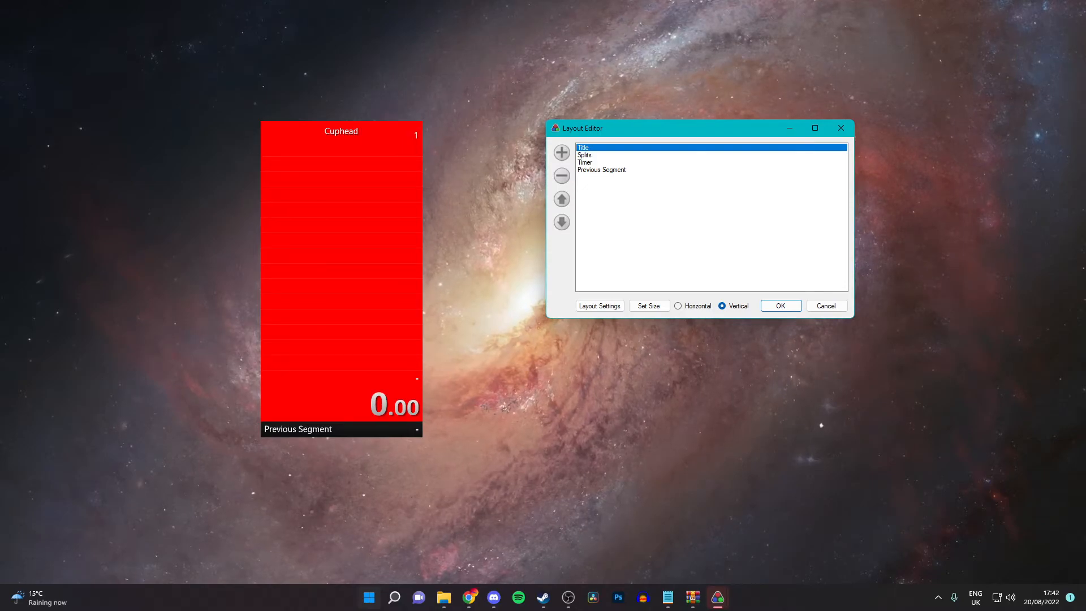
left_click(678, 306)
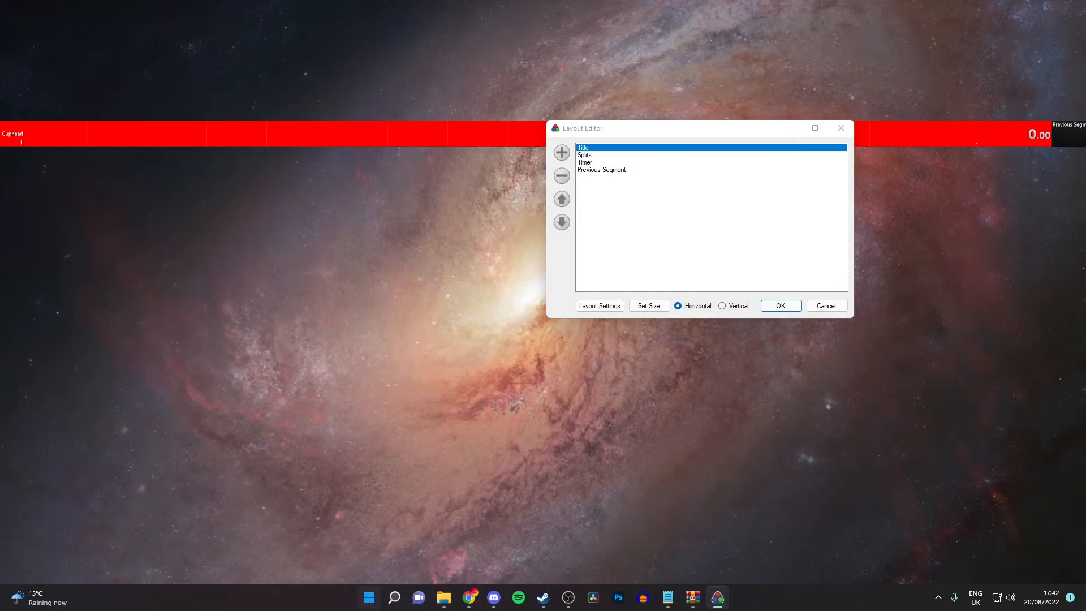
left_click(721, 305)
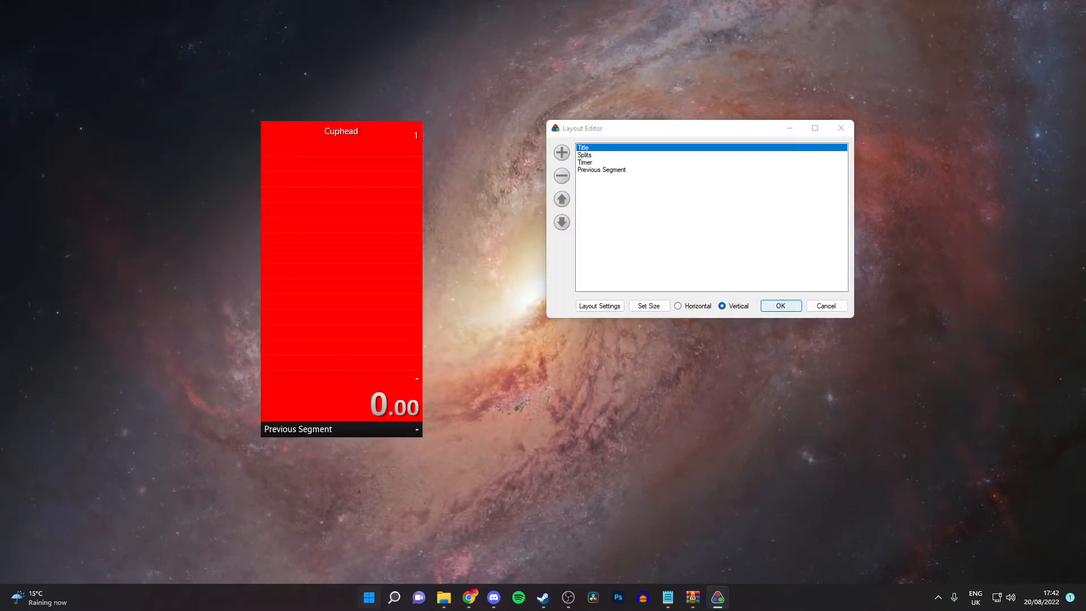
left_click(780, 305)
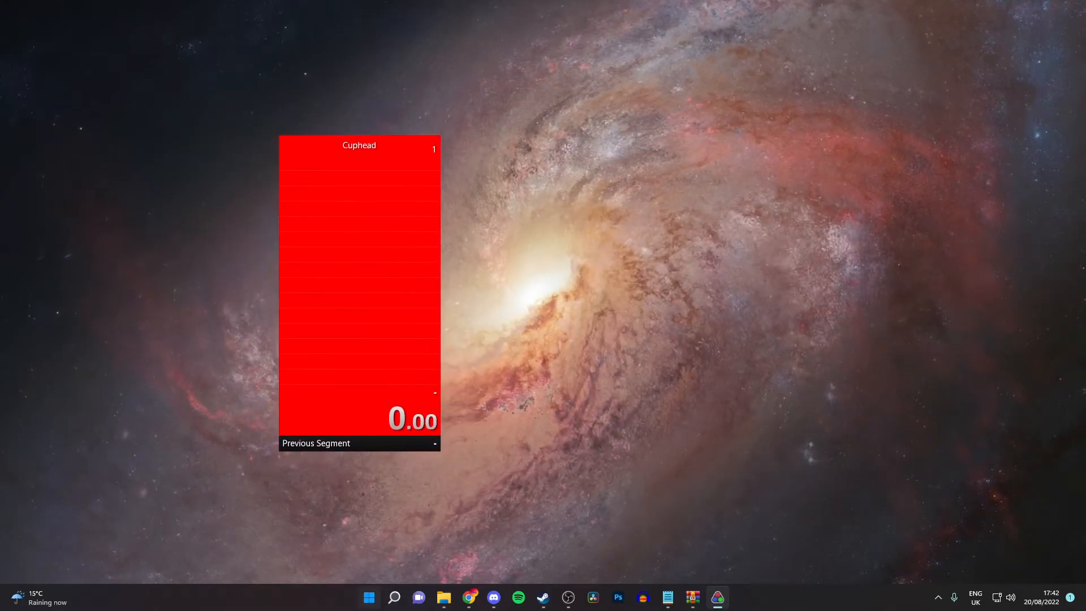
right_click(360, 291)
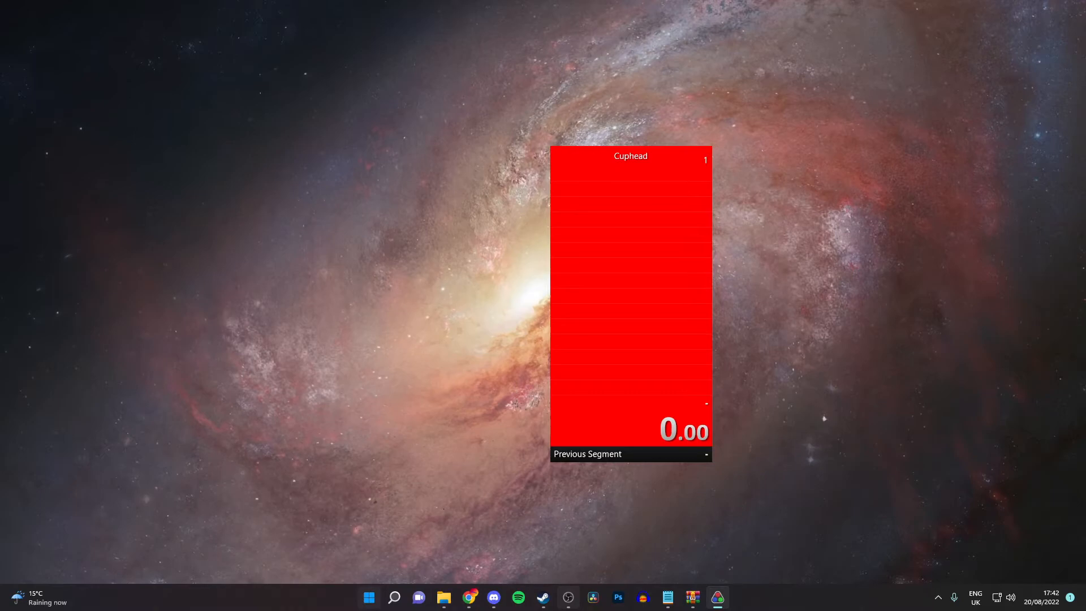
Add a Window Capture source in OBS named 'livesplit'
left_click(568, 597)
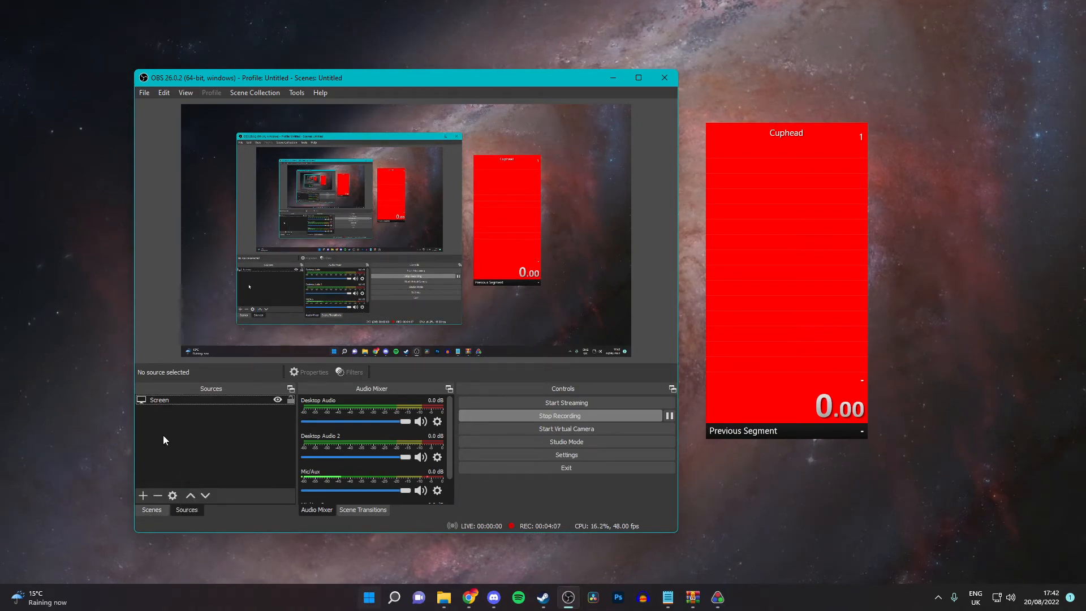
left_click(143, 496)
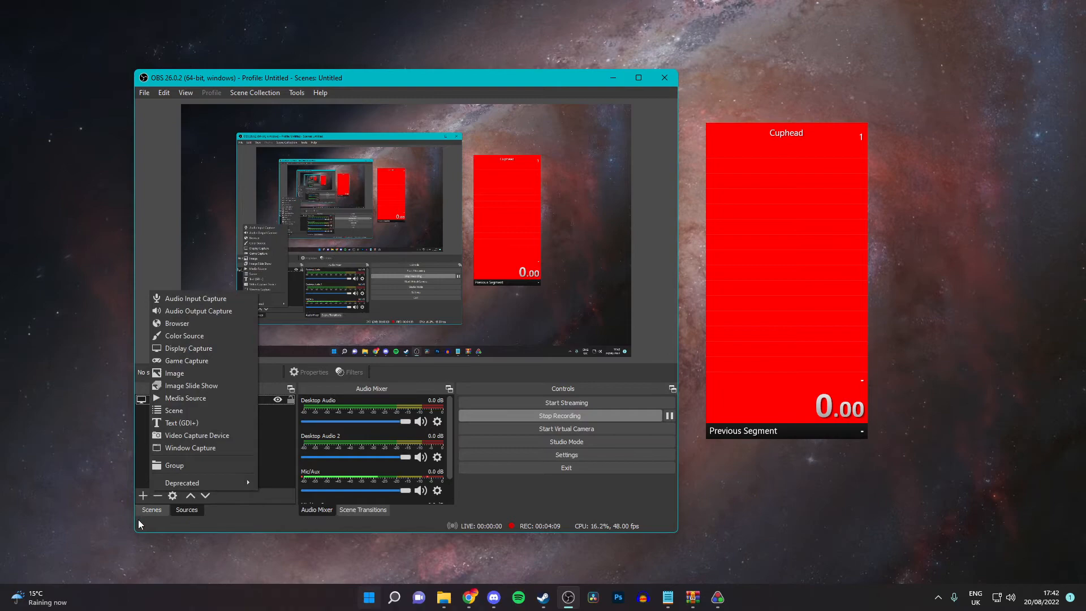
mouse_move(190, 448)
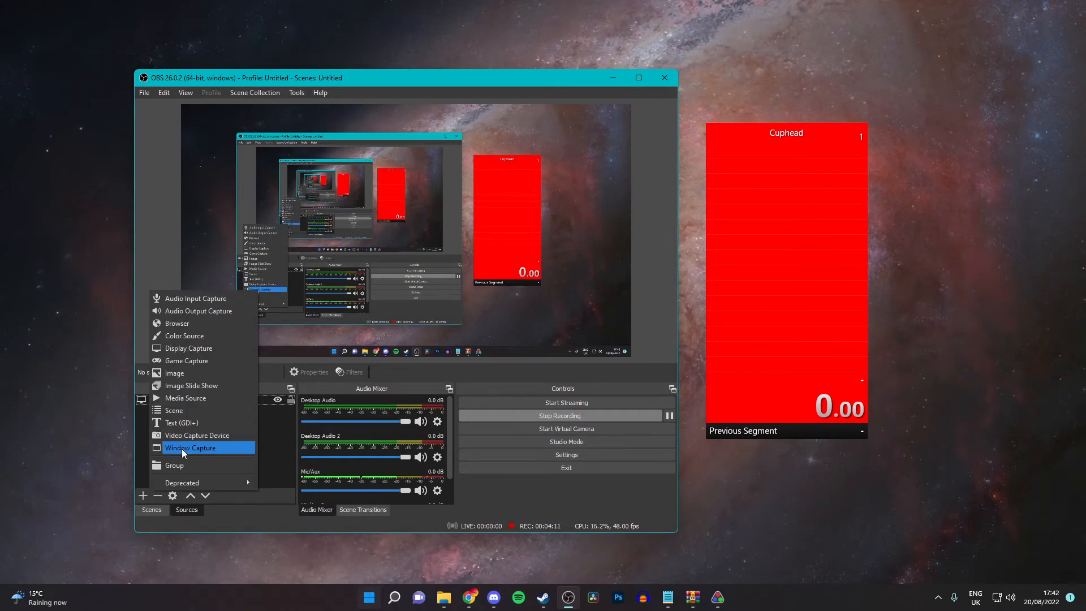
left_click(191, 448)
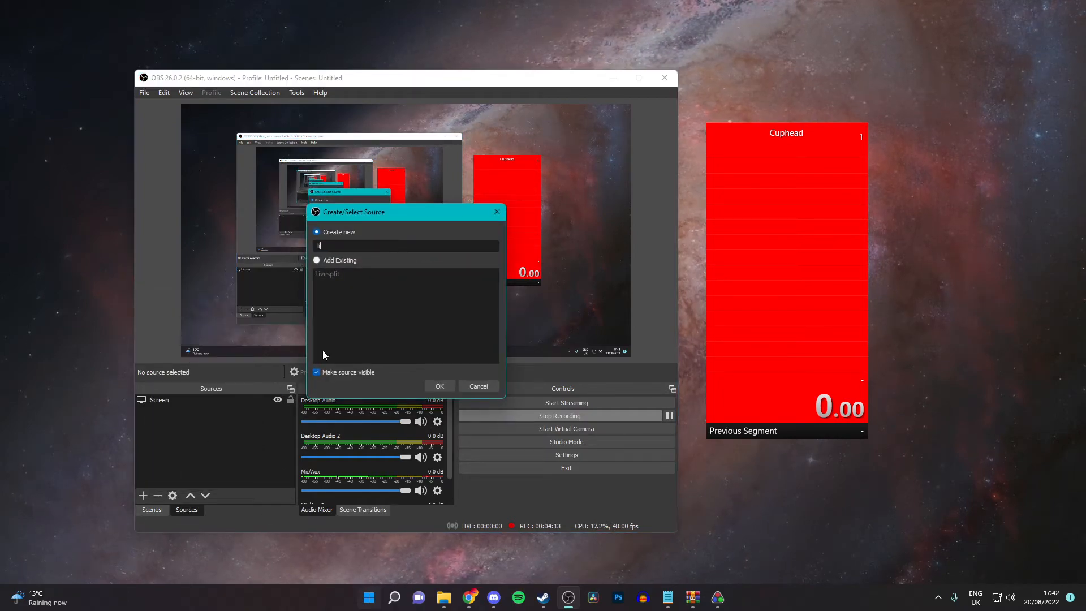
type("livesplit")
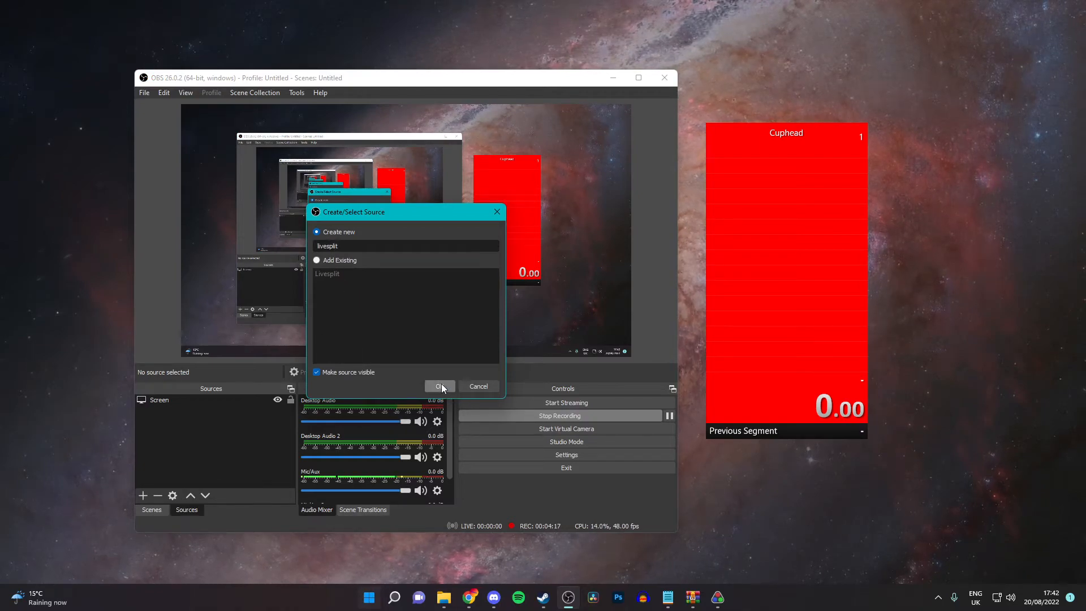
left_click(439, 386)
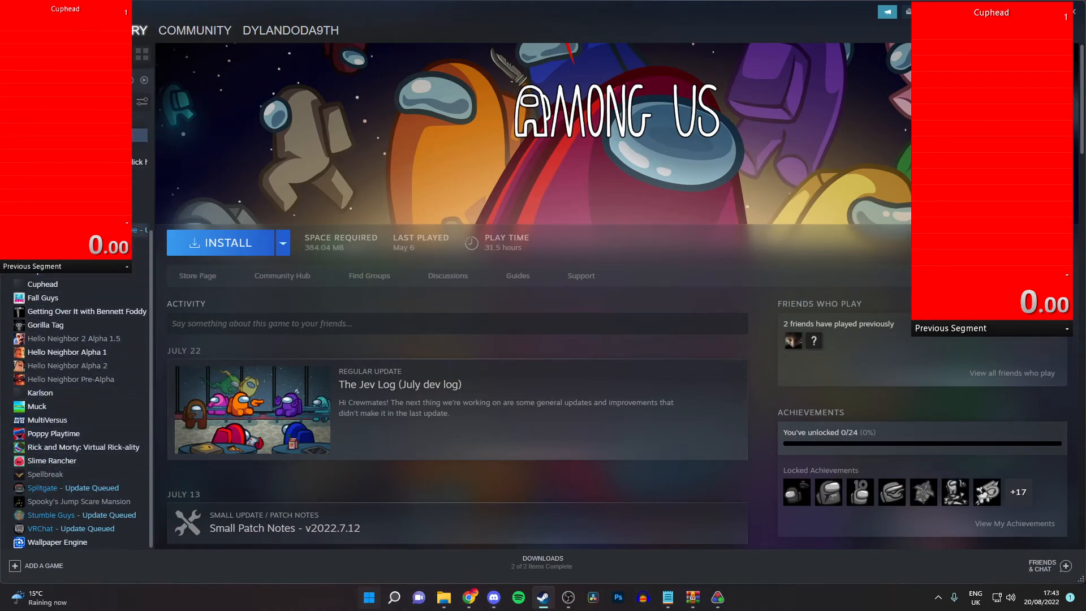
Launch Getting Over It with Bennett Foddy from the Steam library
left_click(87, 311)
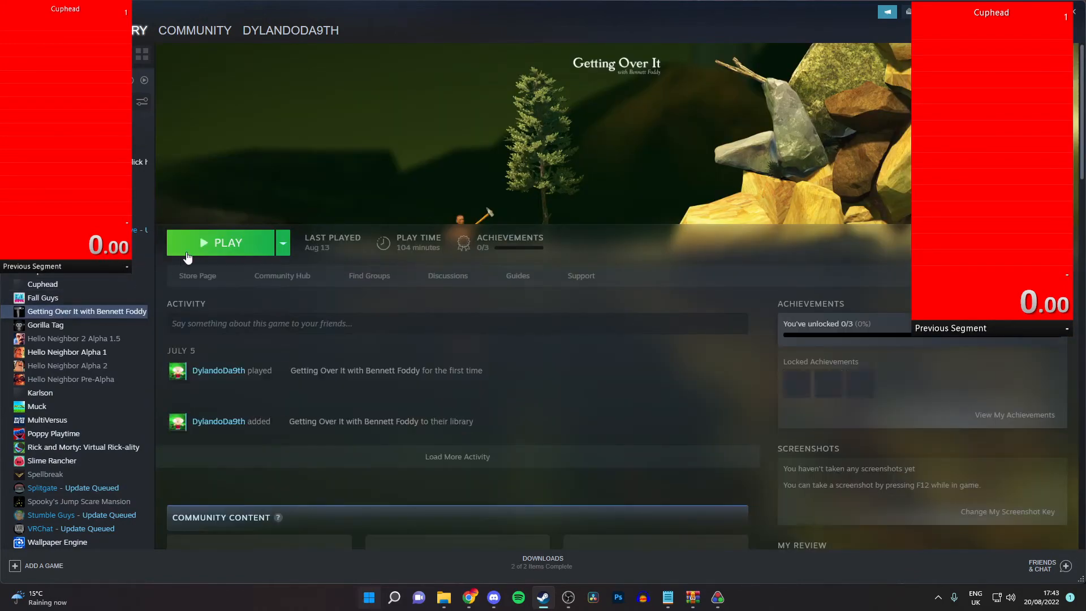
left_click(220, 242)
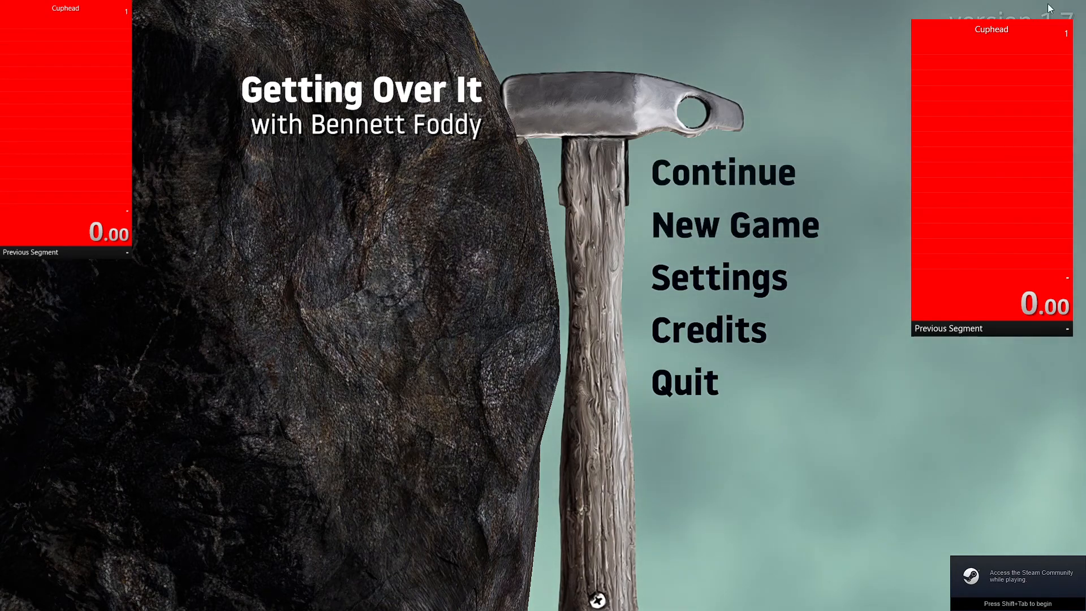
mouse_move(713, 225)
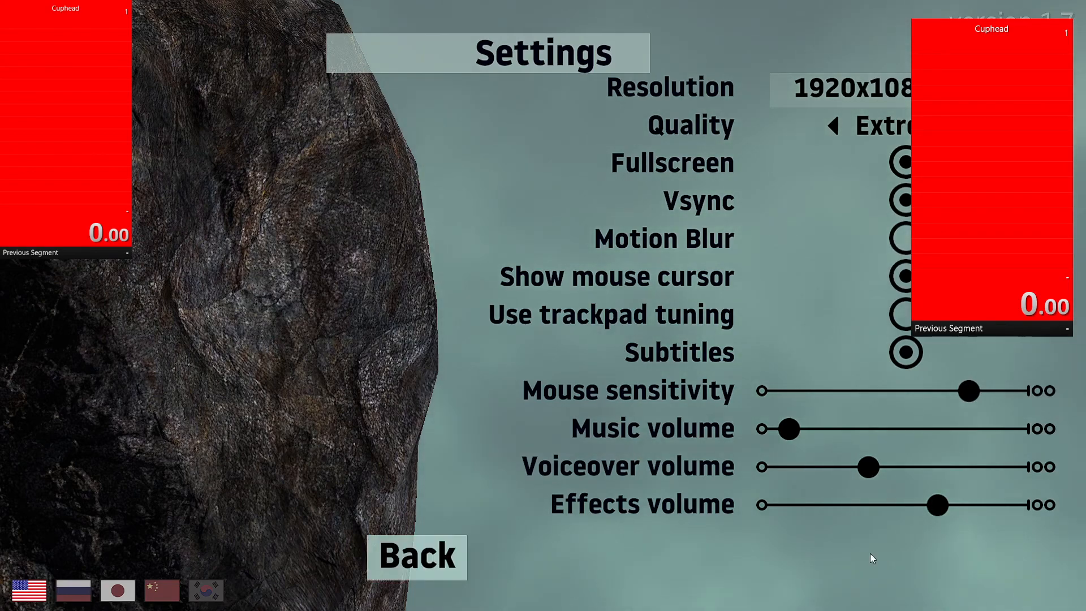
Check the red timer over the game menu, browse Settings, then quit the game
left_click(415, 556)
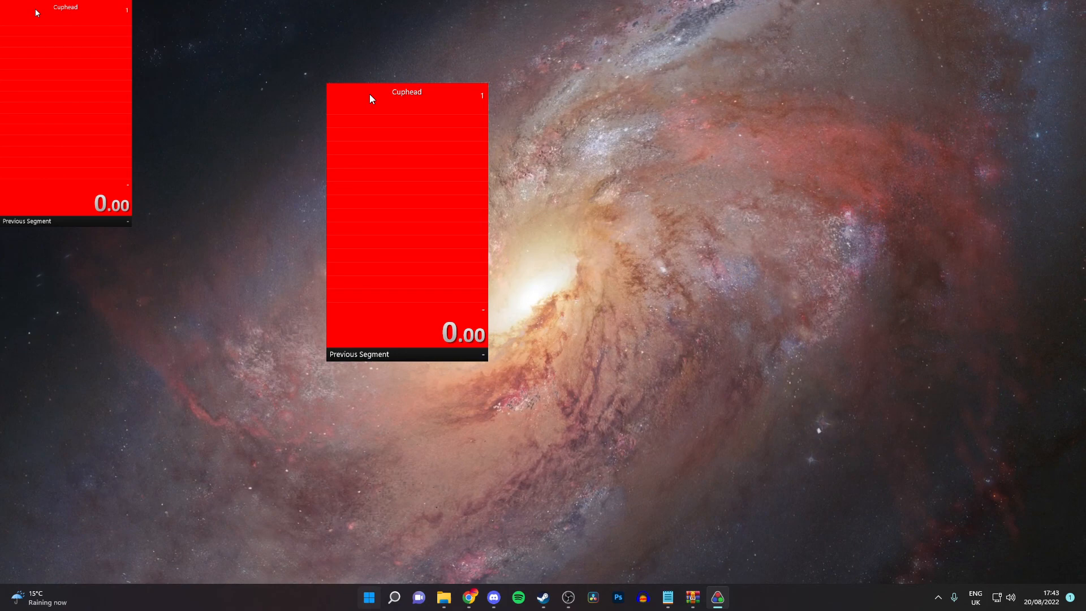
mouse_move(487, 104)
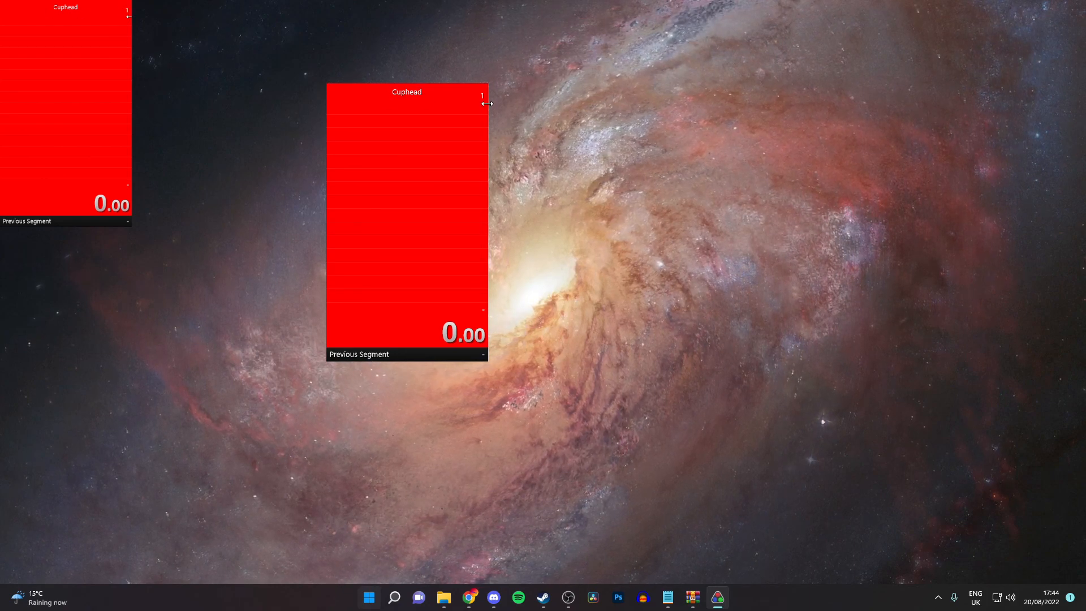